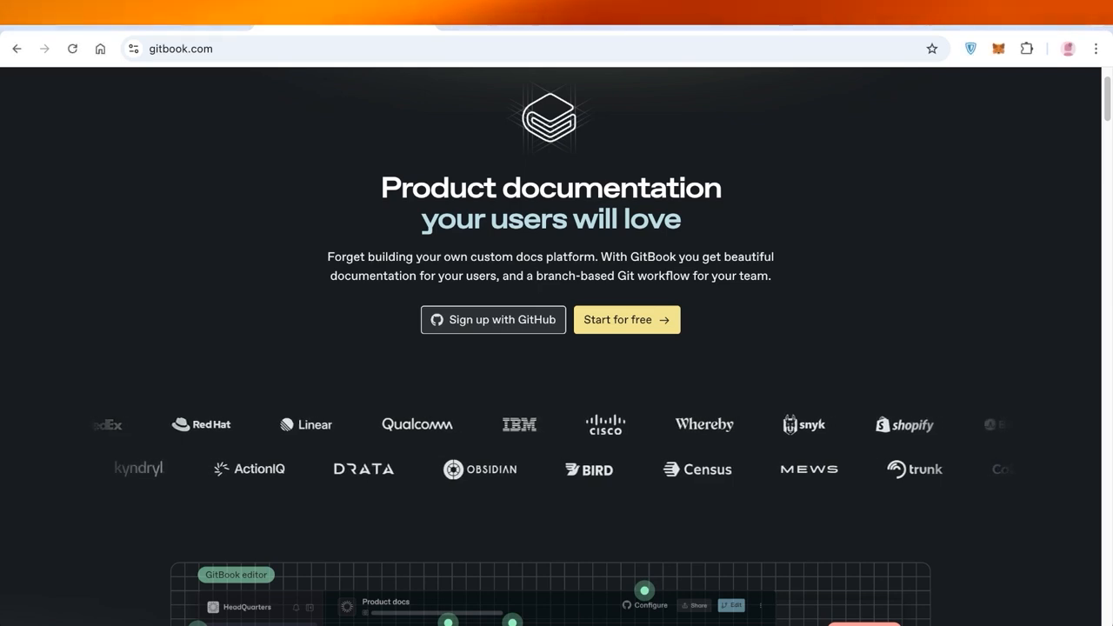
# Scroll up and down through the gitbook.com landing page before signing up.
pyautogui.scroll(3)
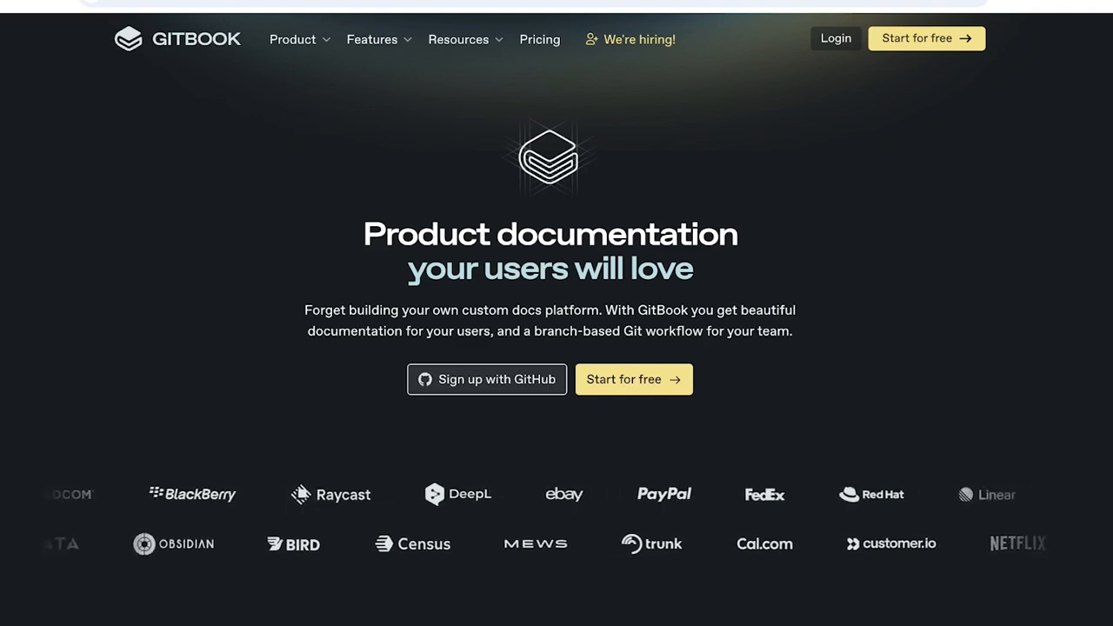
pyautogui.scroll(-3)
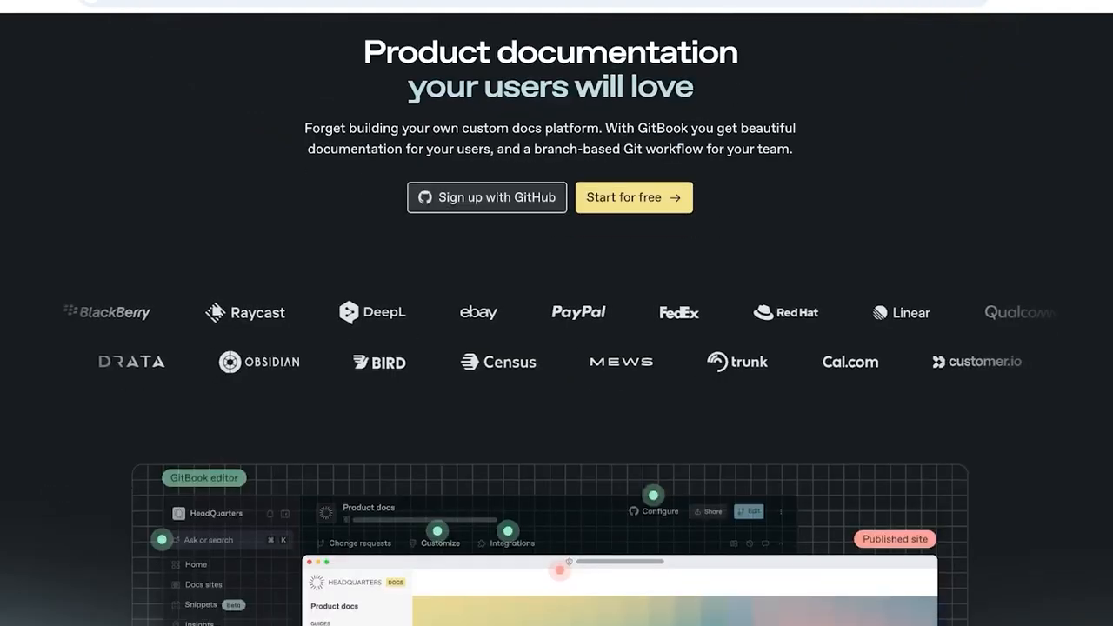
pyautogui.scroll(-3)
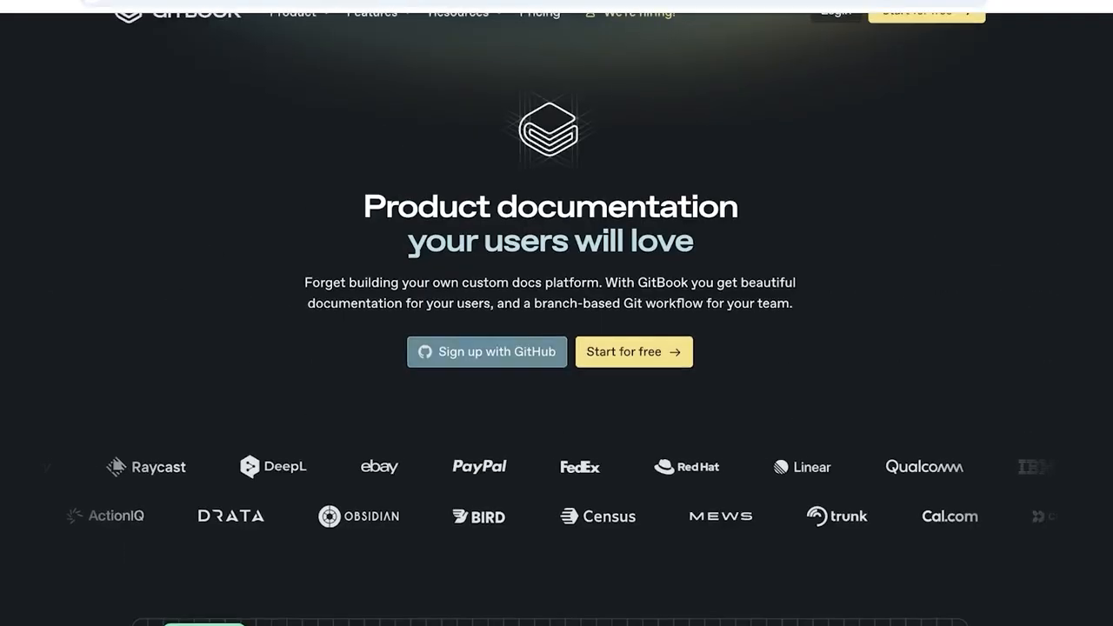
pyautogui.scroll(3)
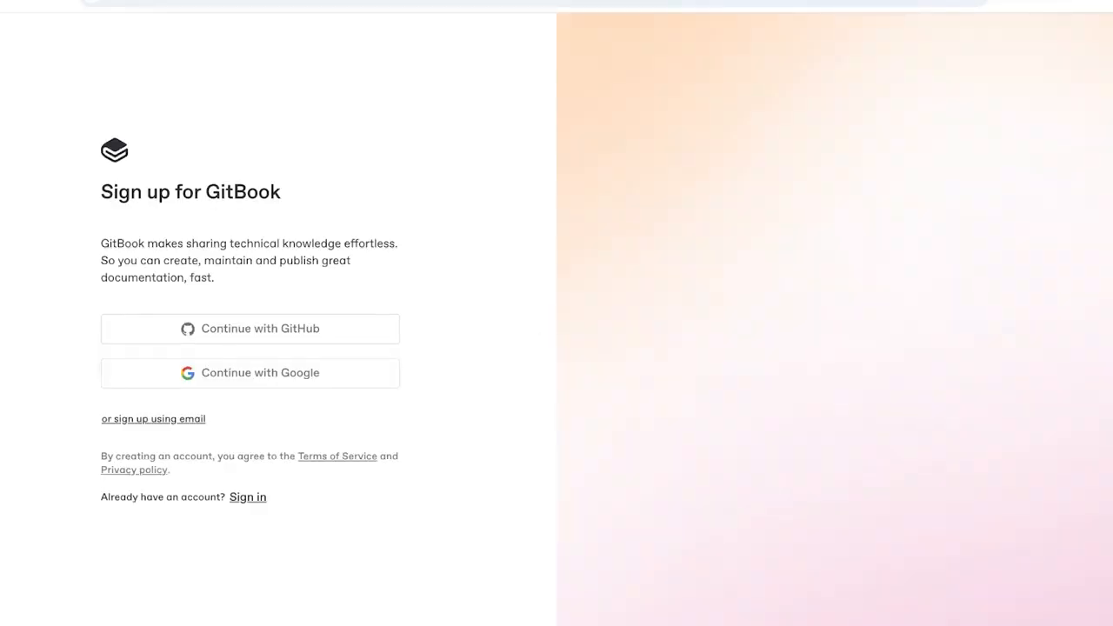
# Sign up, rename the organization to 'Spencer', and choose a published docs site.
pyautogui.click(250, 372)
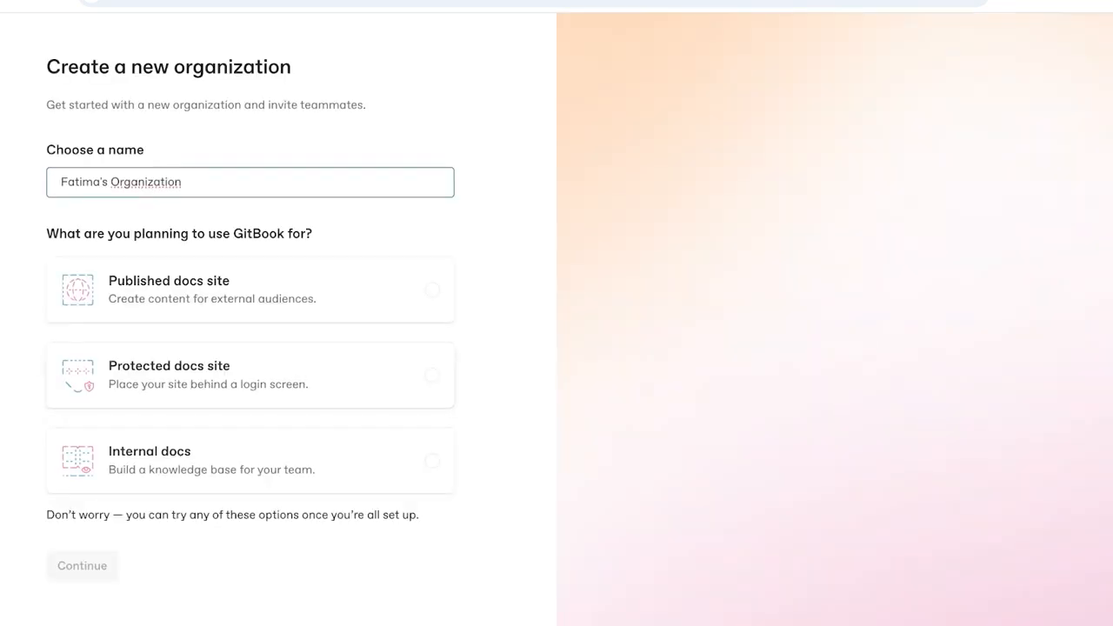
pyautogui.tripleClick(249, 182)
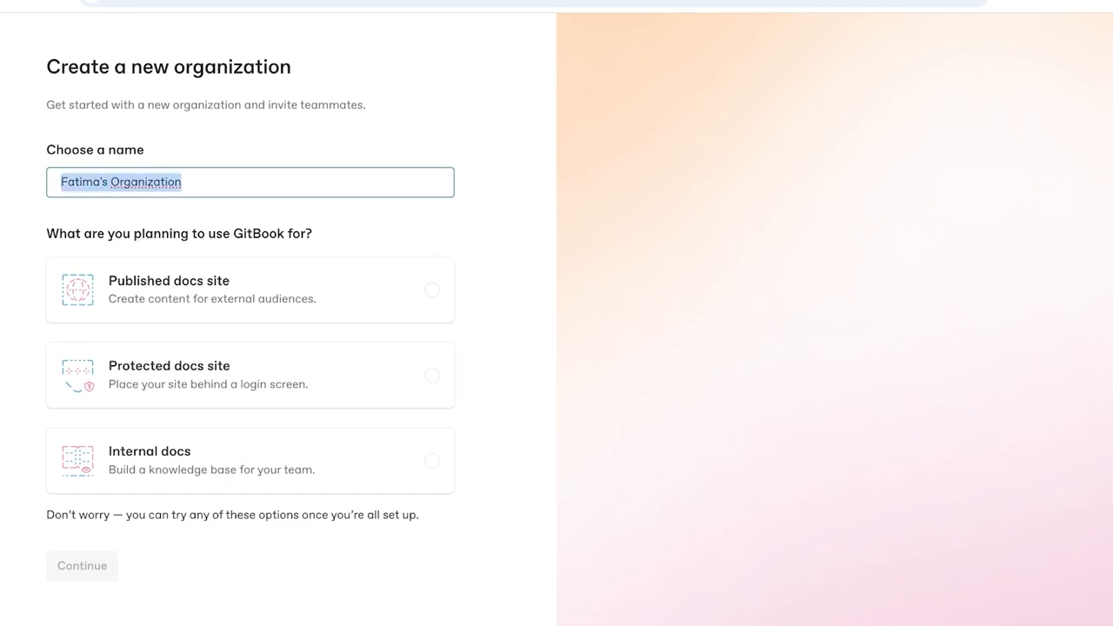
pyautogui.write('Spen')
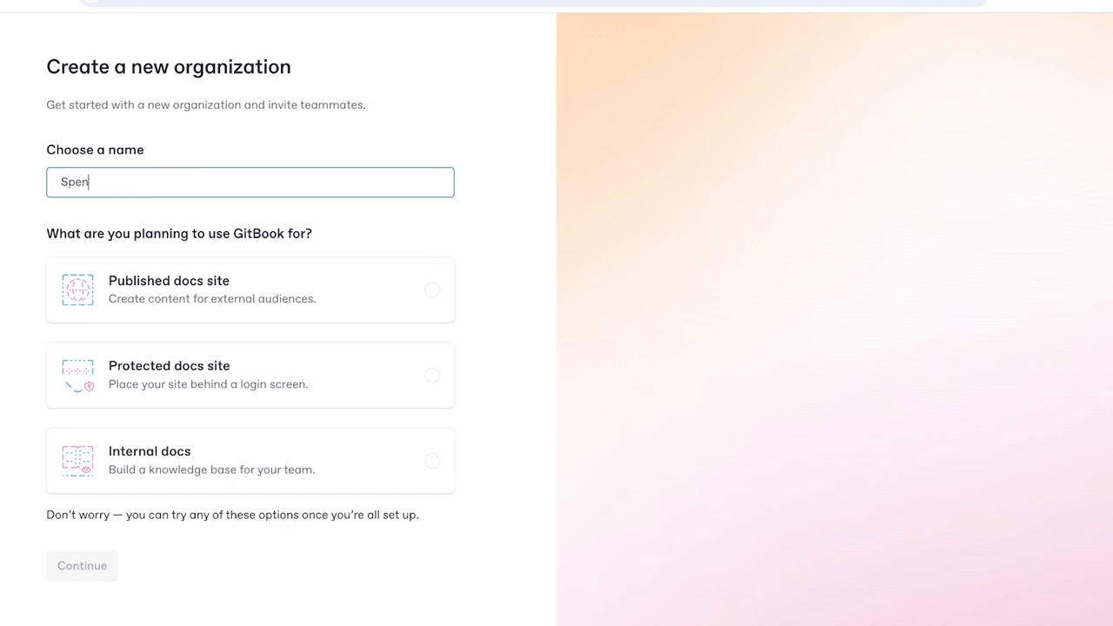
pyautogui.write('cer')
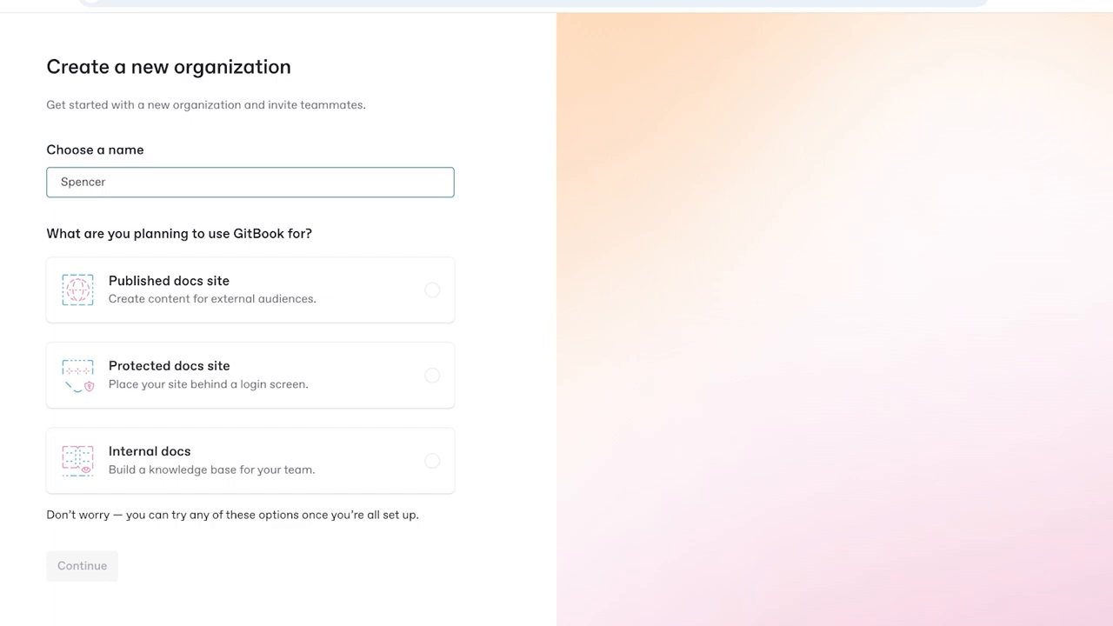
pyautogui.click(249, 181)
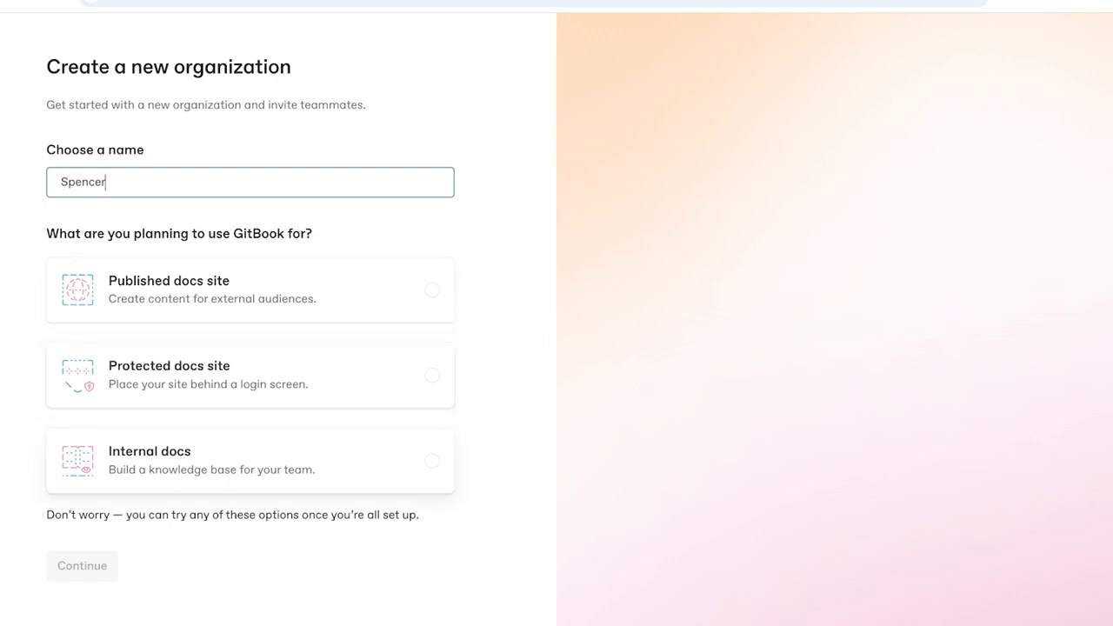
pyautogui.click(249, 290)
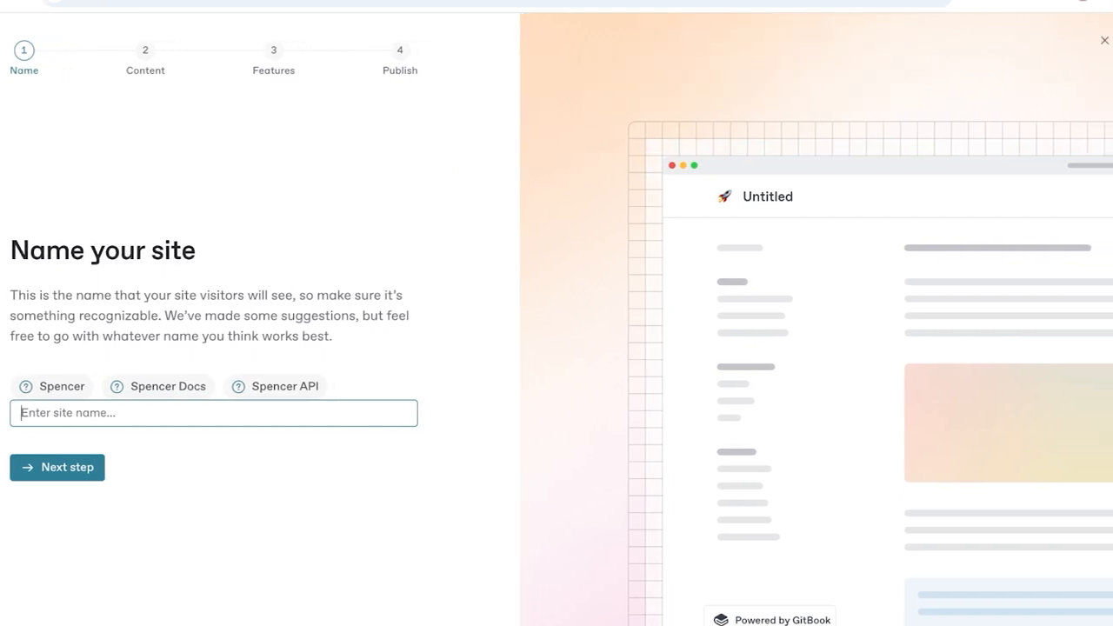
# Name the site 'Spencer', keep the free Basic plan, and create it to publish later.
pyautogui.write('Spence')
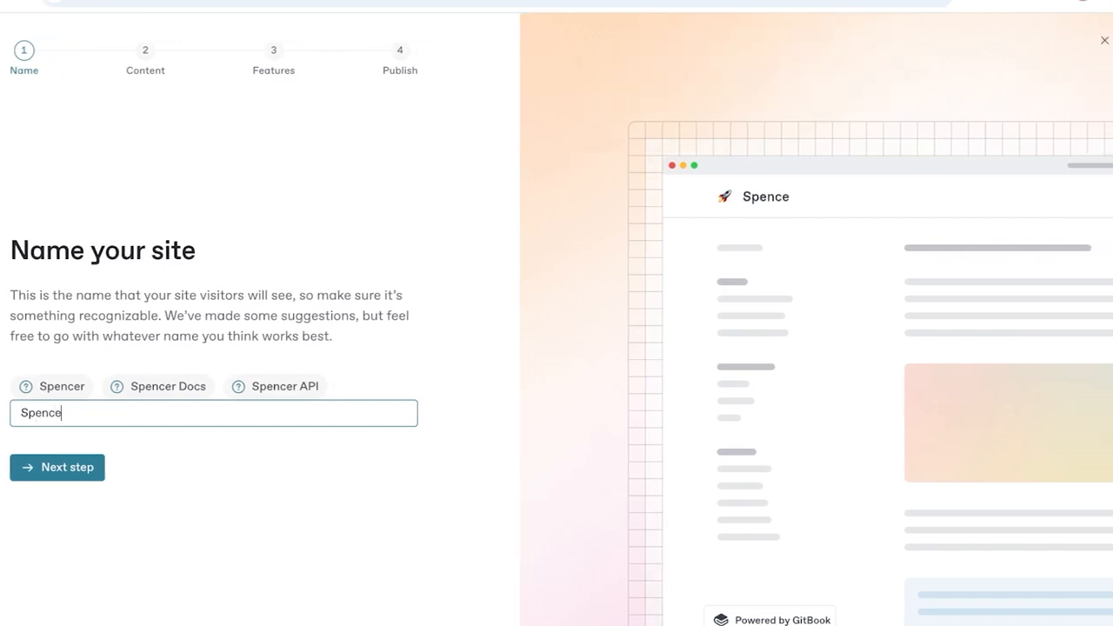
pyautogui.click(57, 467)
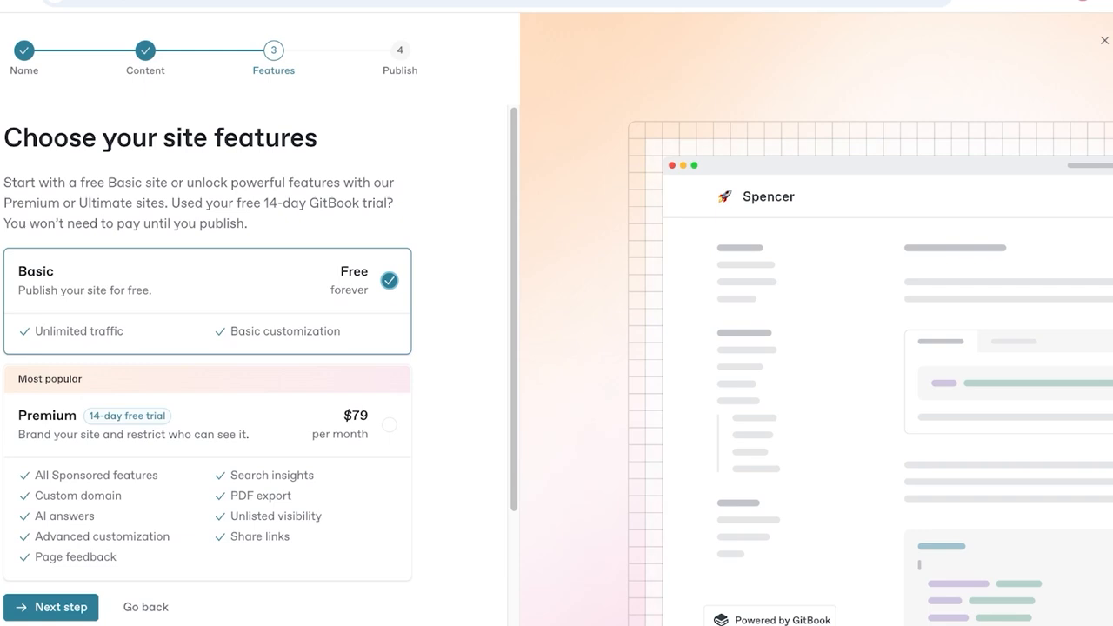
pyautogui.click(51, 607)
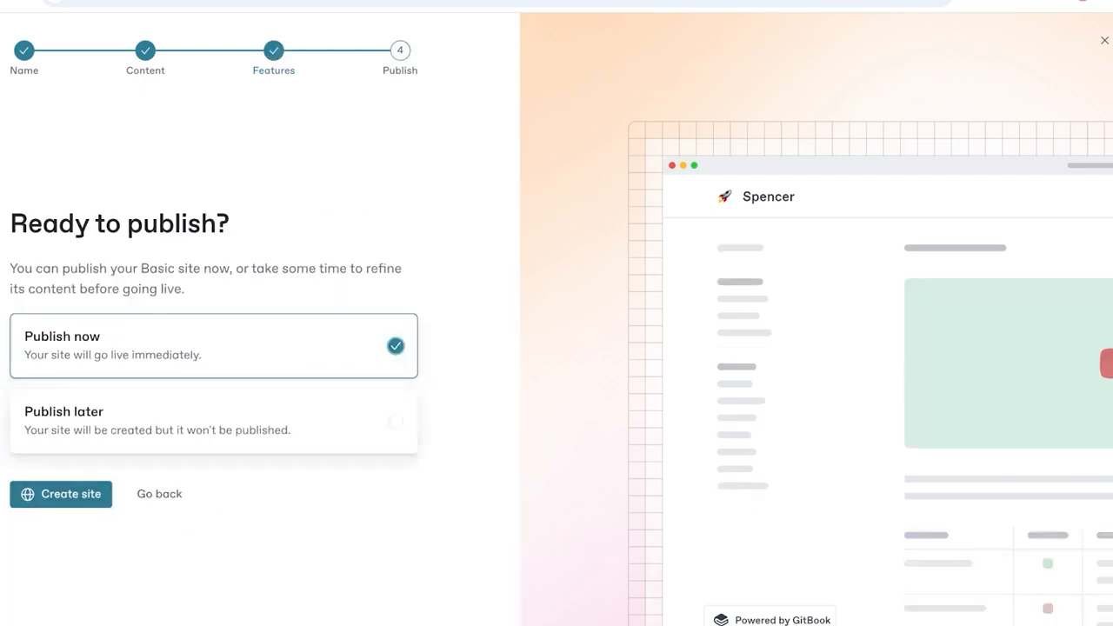
pyautogui.click(213, 420)
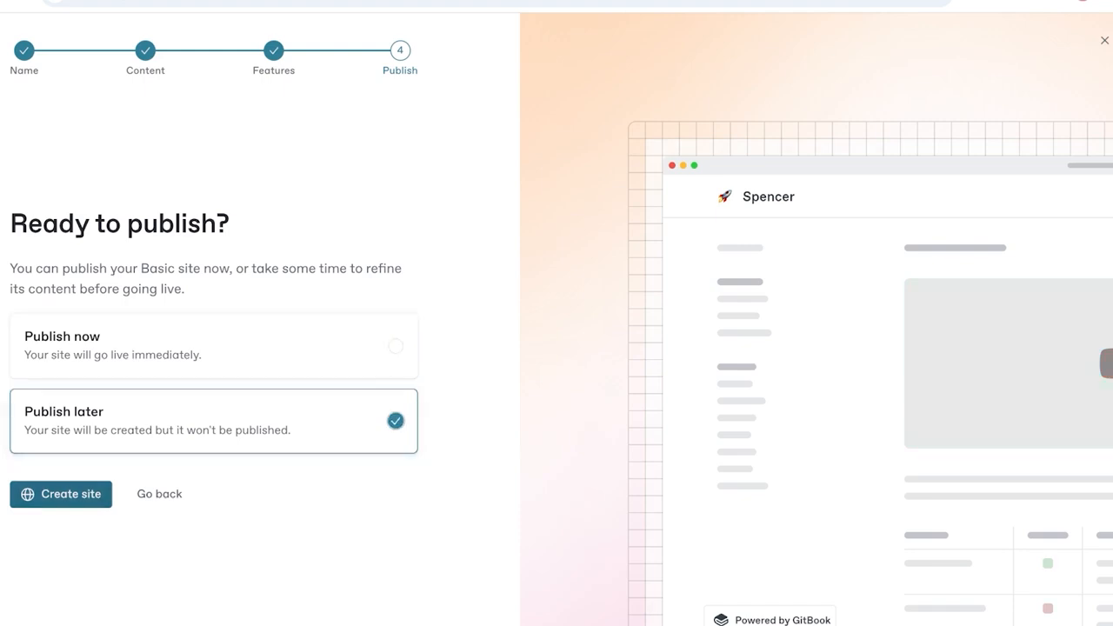
pyautogui.click(60, 494)
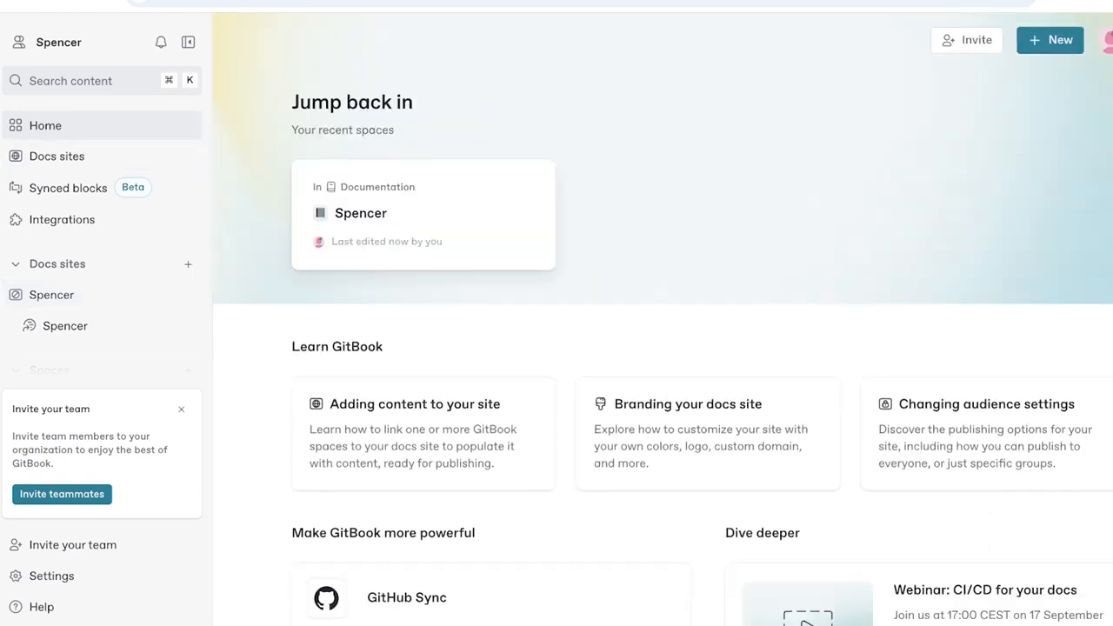
# Open the Spencer docs site and browse its content space pages.
pyautogui.click(51, 293)
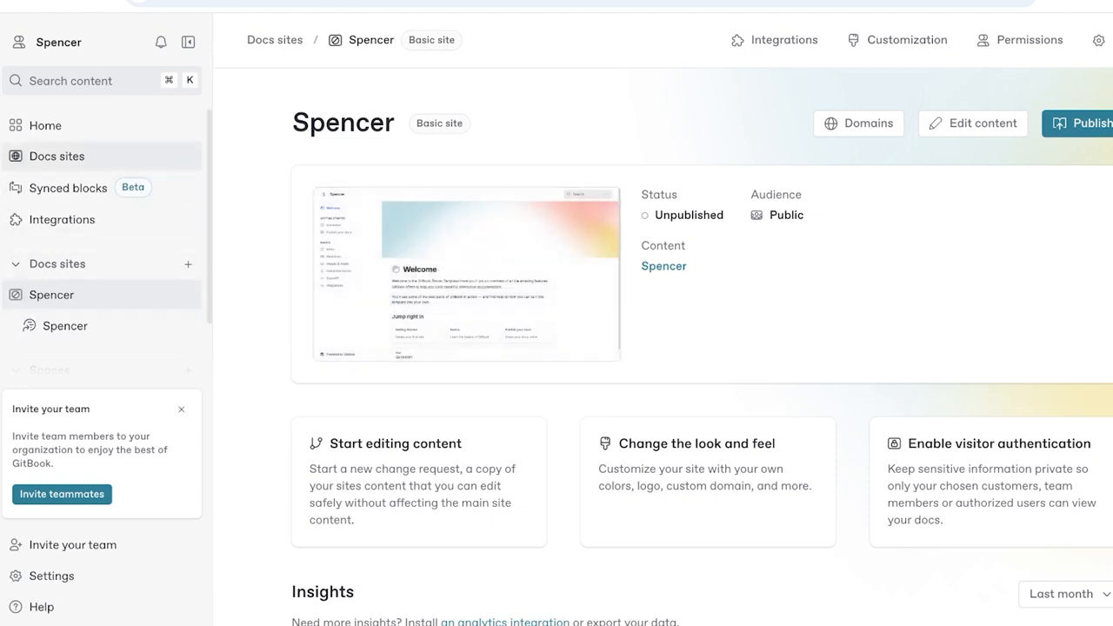
pyautogui.click(56, 156)
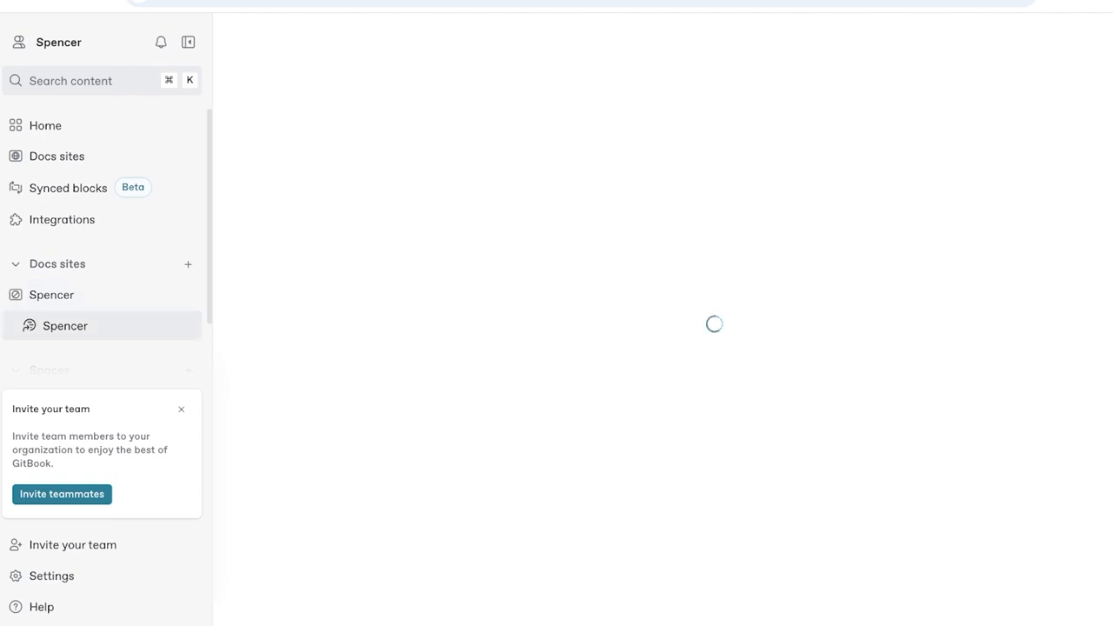
pyautogui.click(64, 325)
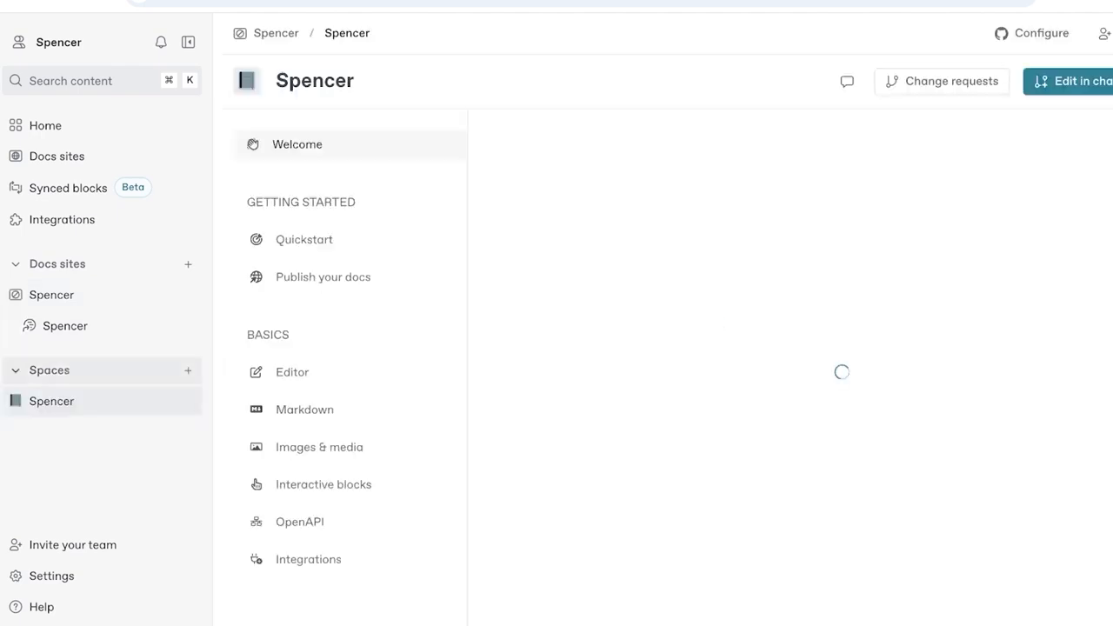
pyautogui.click(296, 144)
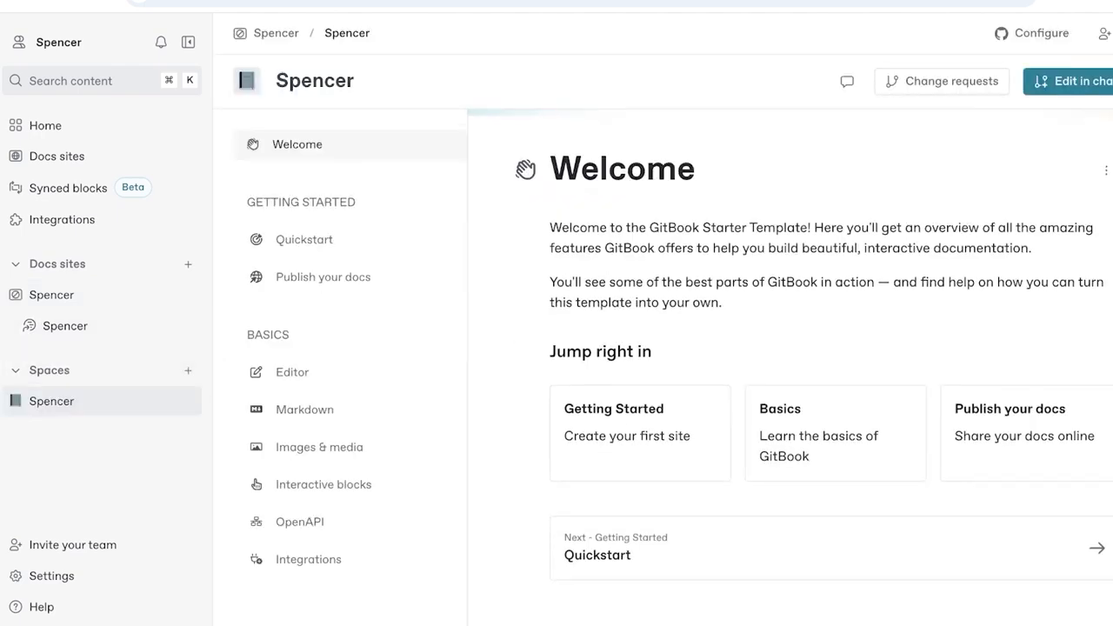
pyautogui.click(188, 41)
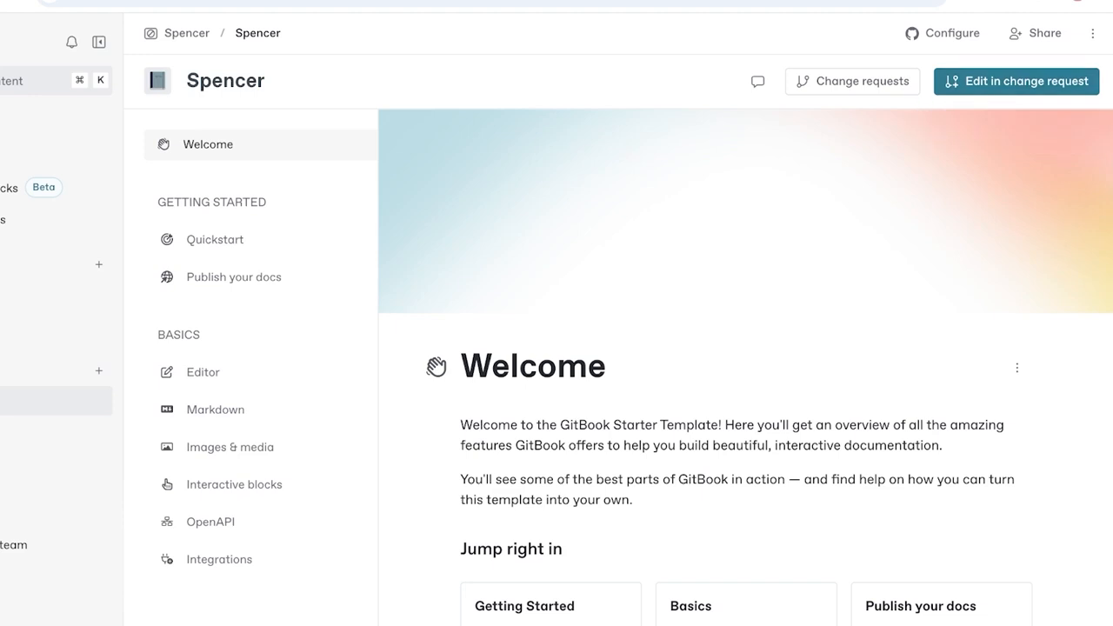
pyautogui.moveTo(1015, 81)
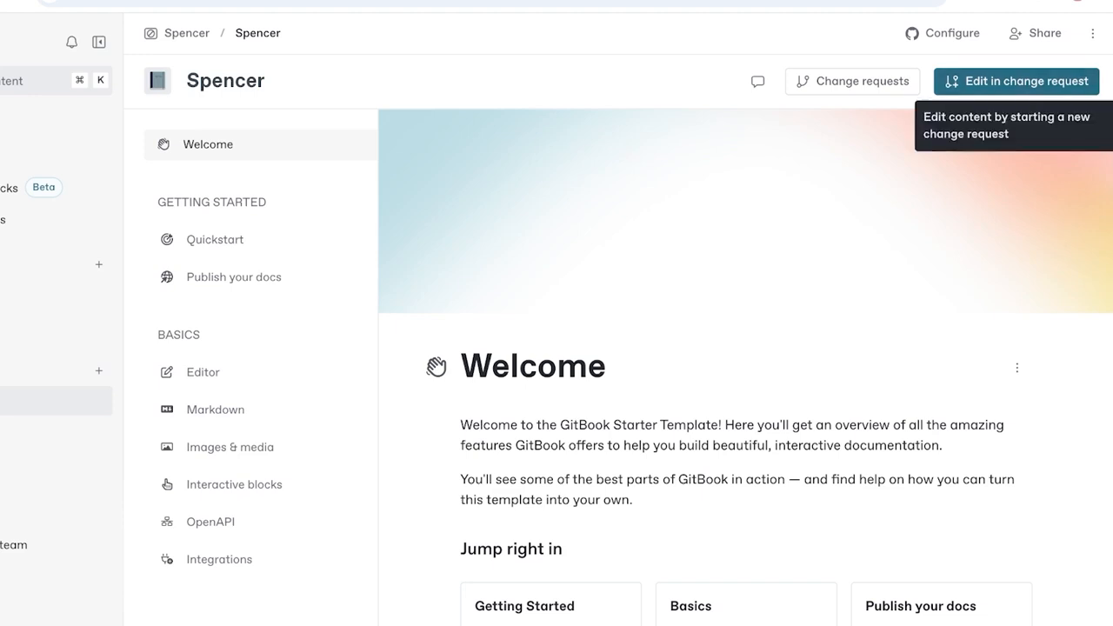
pyautogui.click(99, 42)
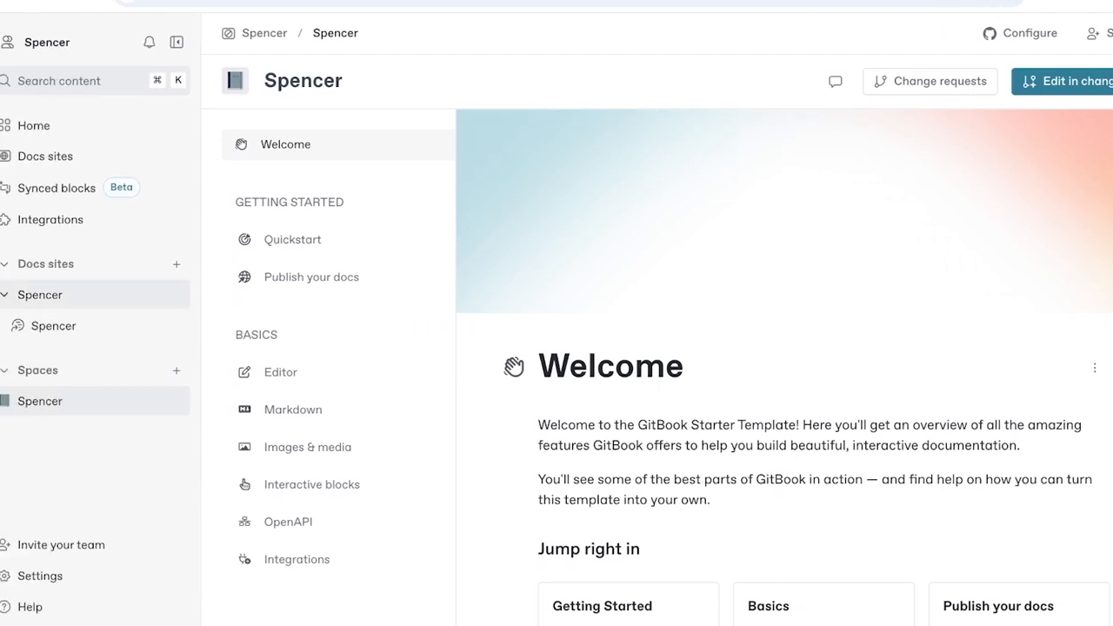
pyautogui.click(48, 295)
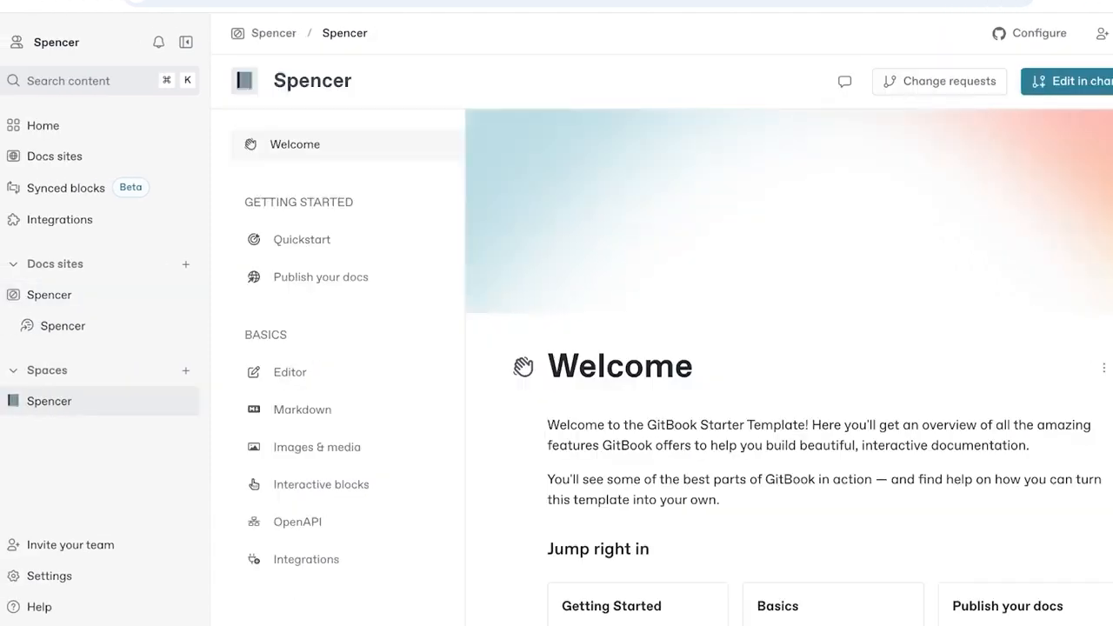
# Look through the Quickstart and Publish your docs pages, then return to the site overview.
pyautogui.click(302, 239)
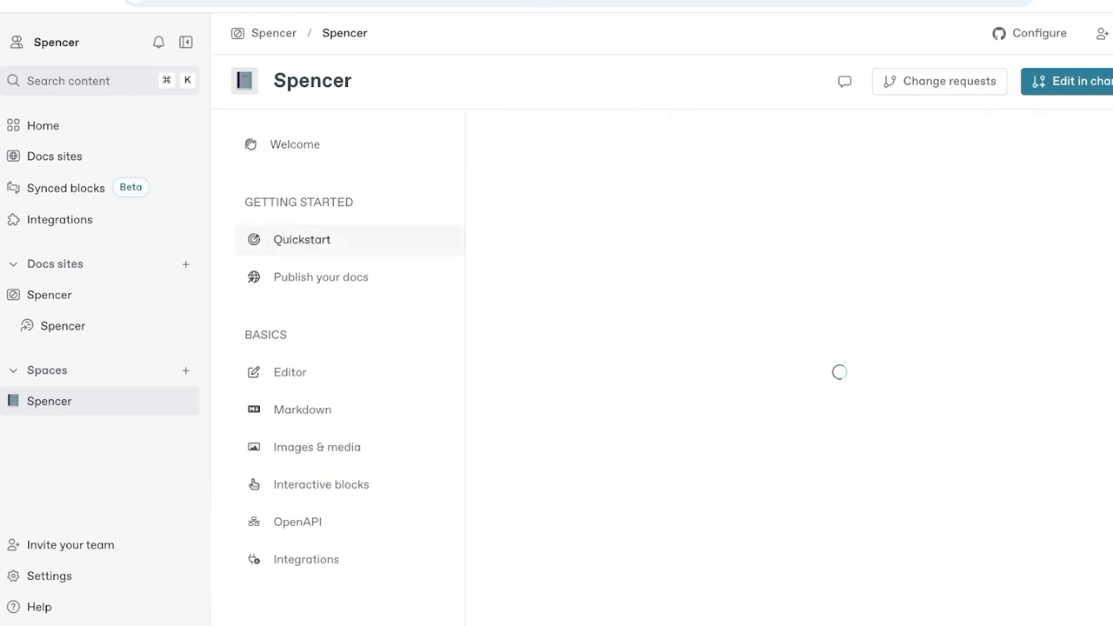
pyautogui.click(320, 276)
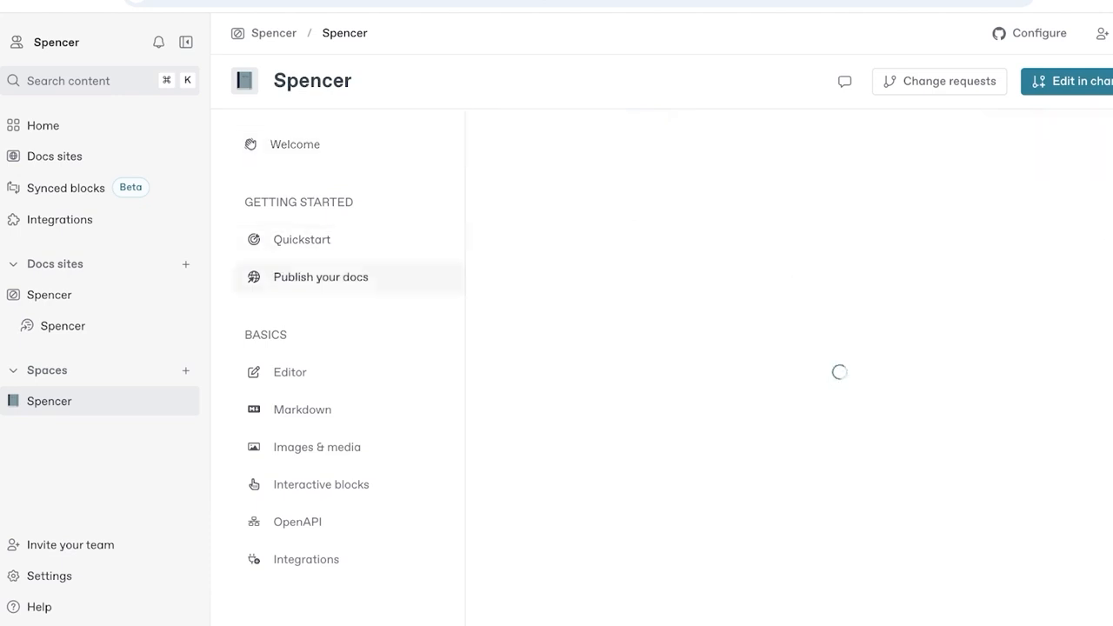
pyautogui.click(320, 277)
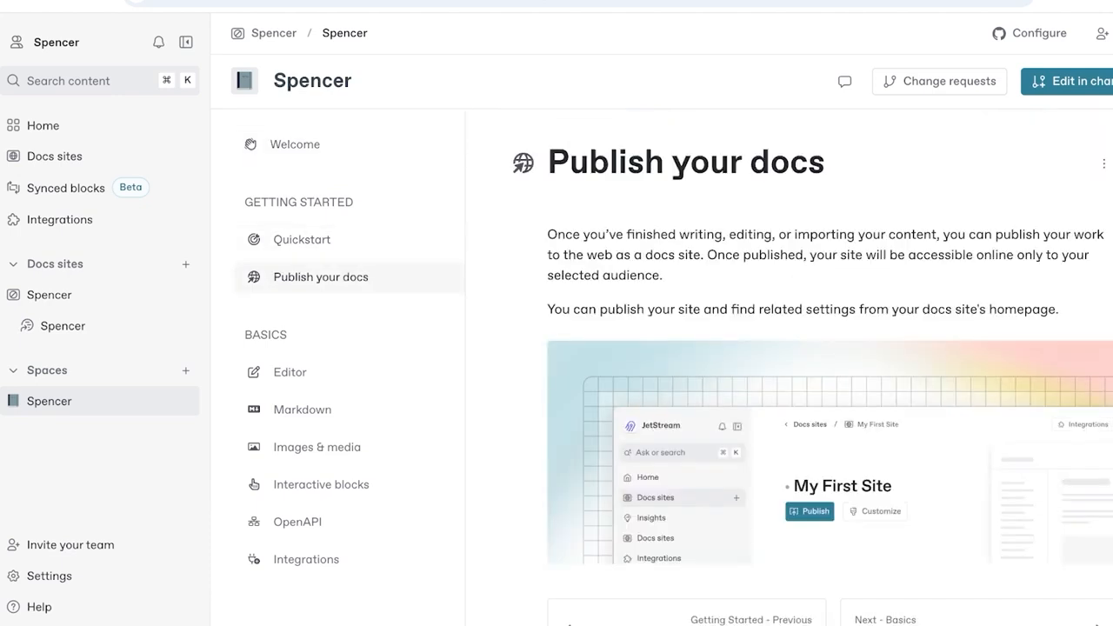
pyautogui.scroll(-3)
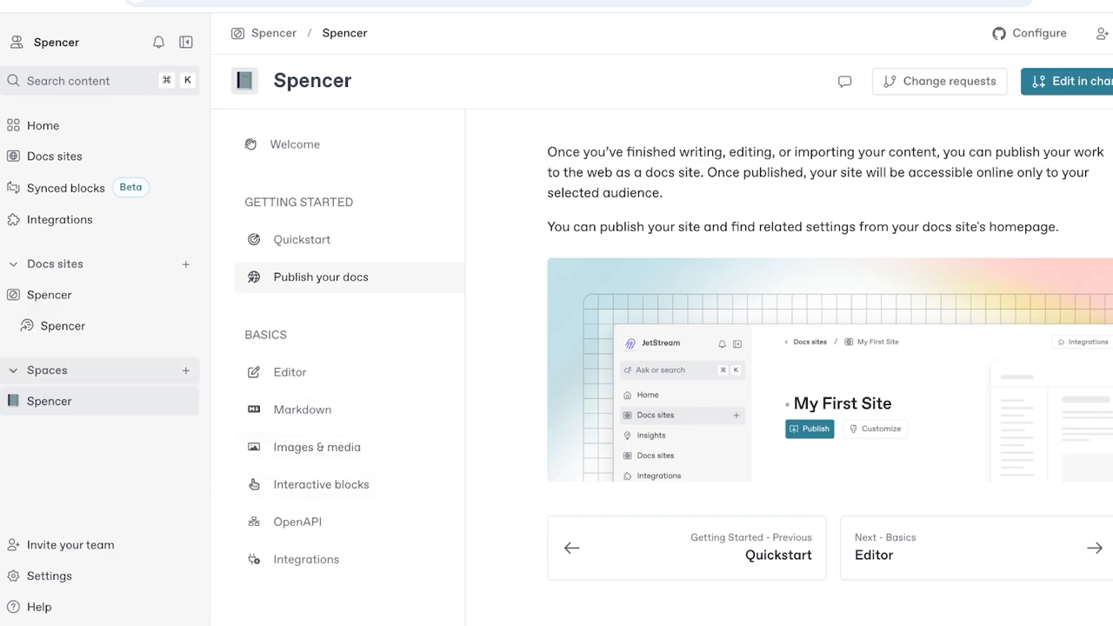
pyautogui.scroll(3)
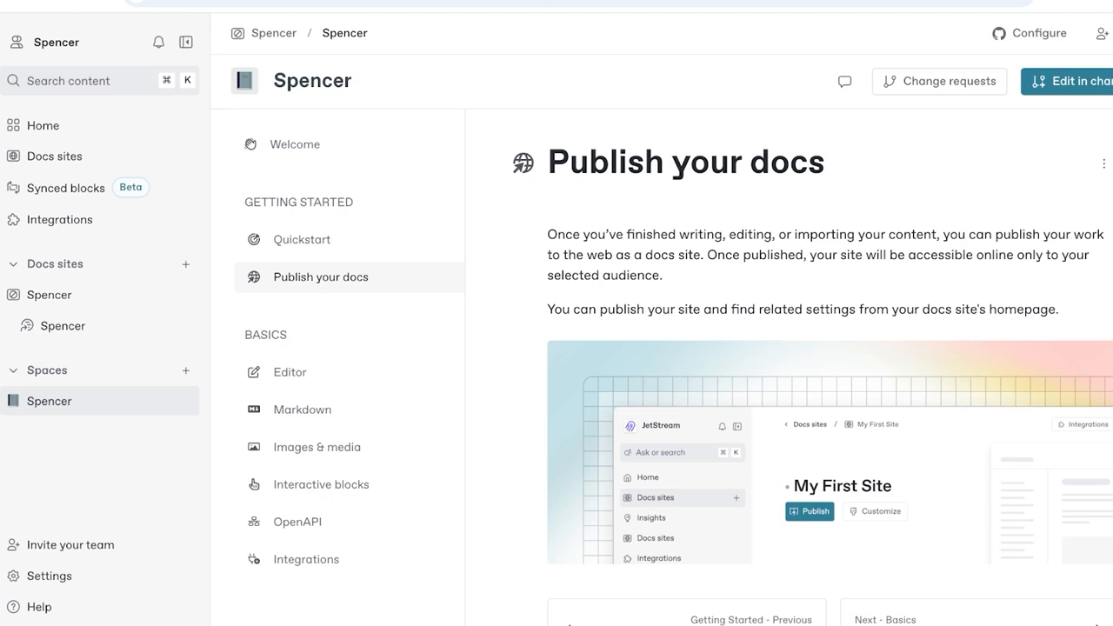
pyautogui.click(54, 156)
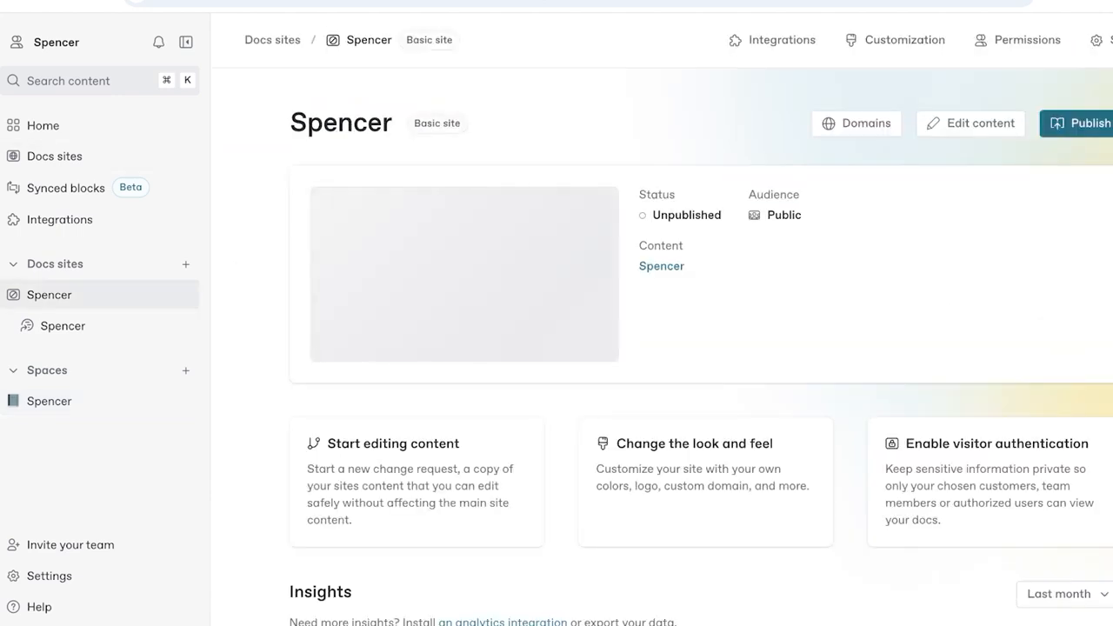
# Scroll the overview and start editing Spencer's content in a new change request.
pyautogui.scroll(-3)
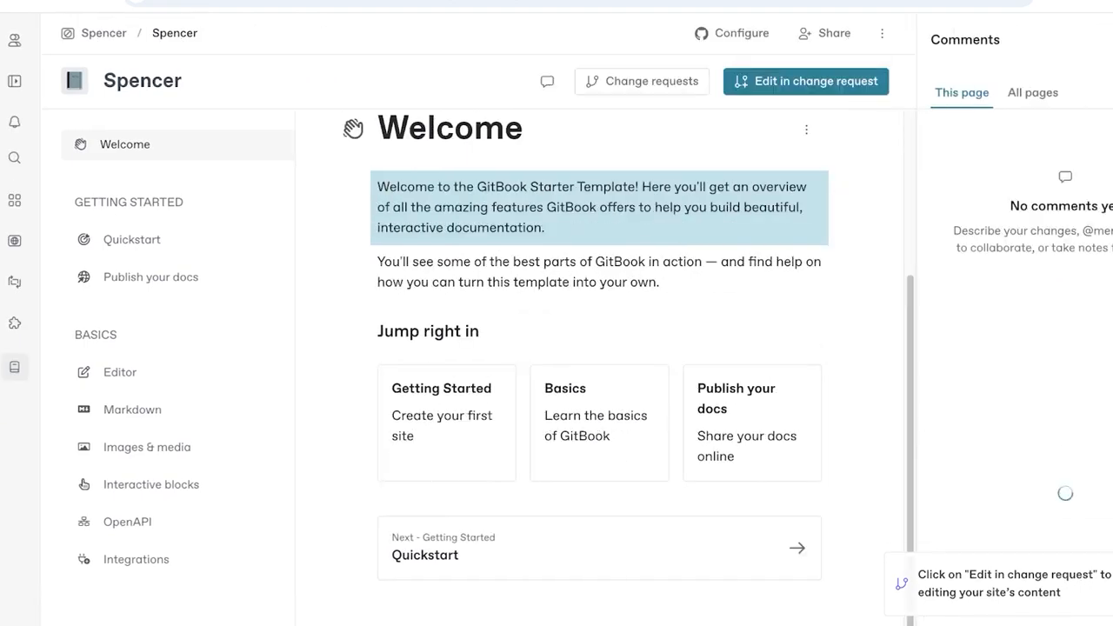
pyautogui.click(642, 81)
pyautogui.write('W')
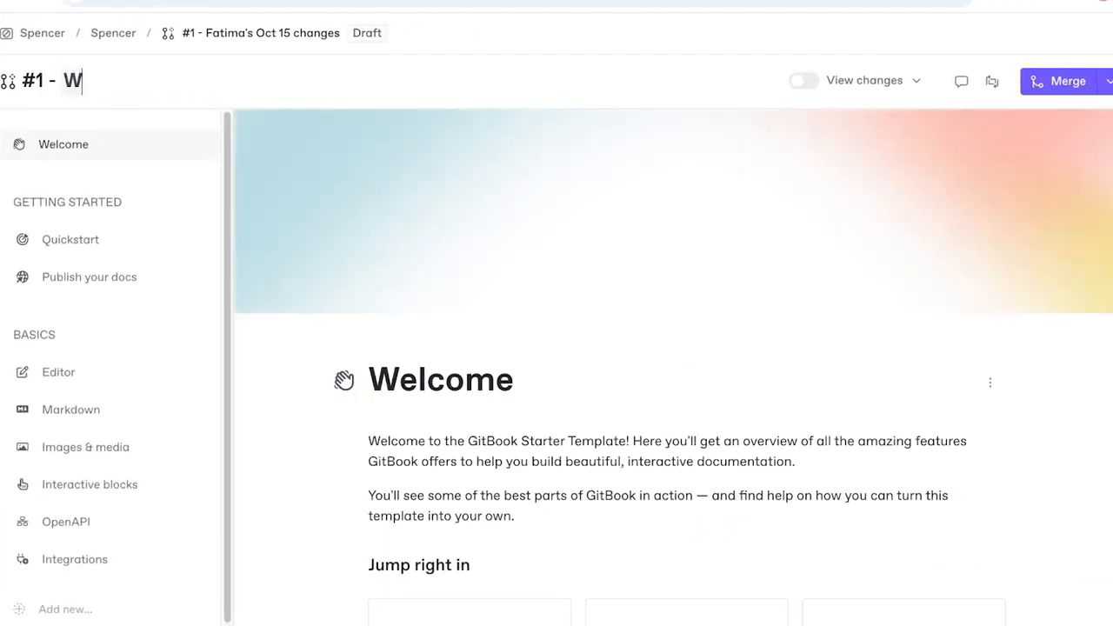
# Retitle the Welcome page to 'Welcome to Spencer's Help Page'.
pyautogui.write('Sp')
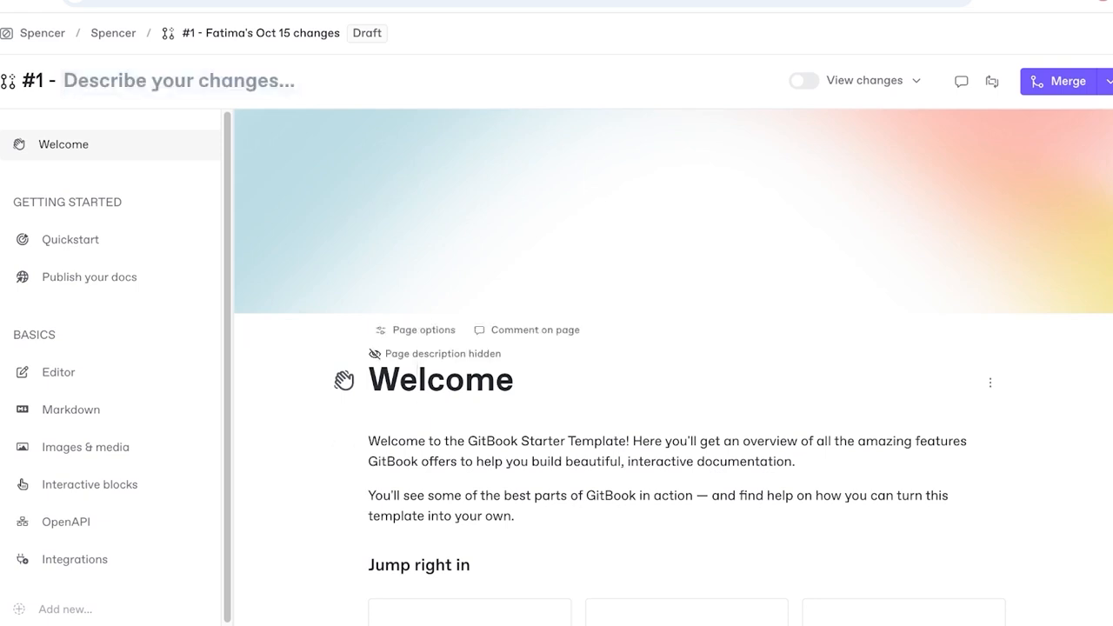
pyautogui.doubleClick(441, 380)
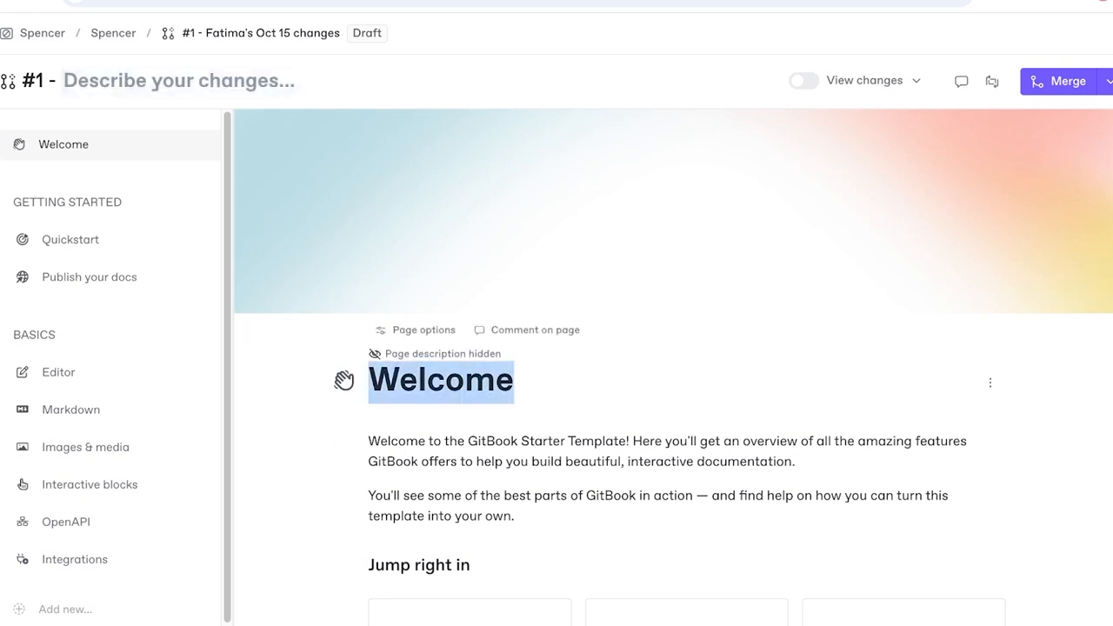
pyautogui.press('Backspace')
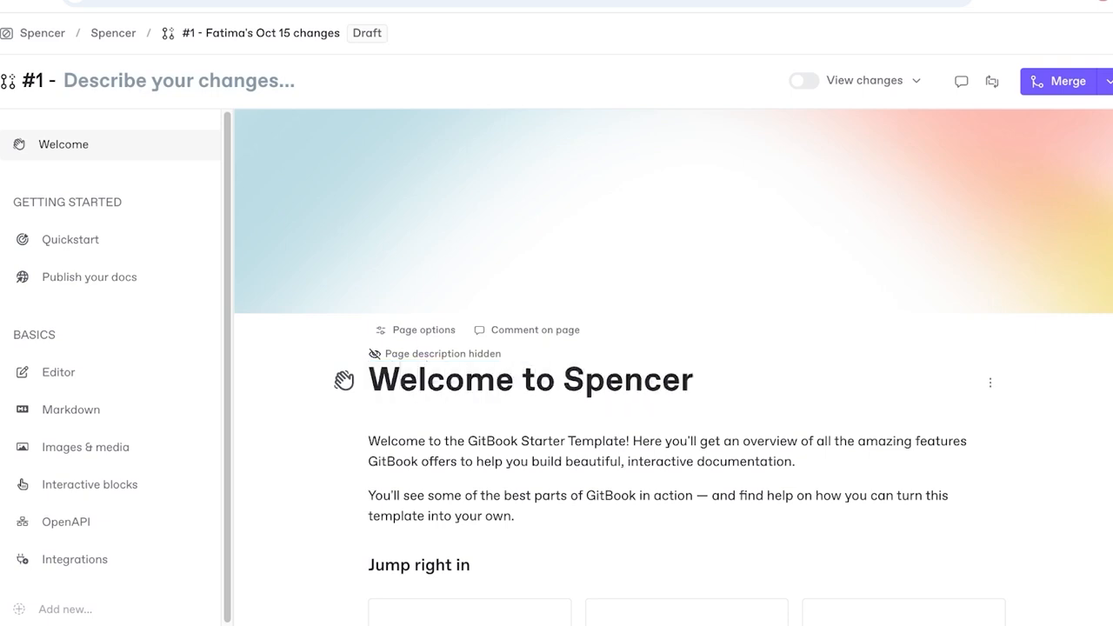
pyautogui.write("'s Help Page")
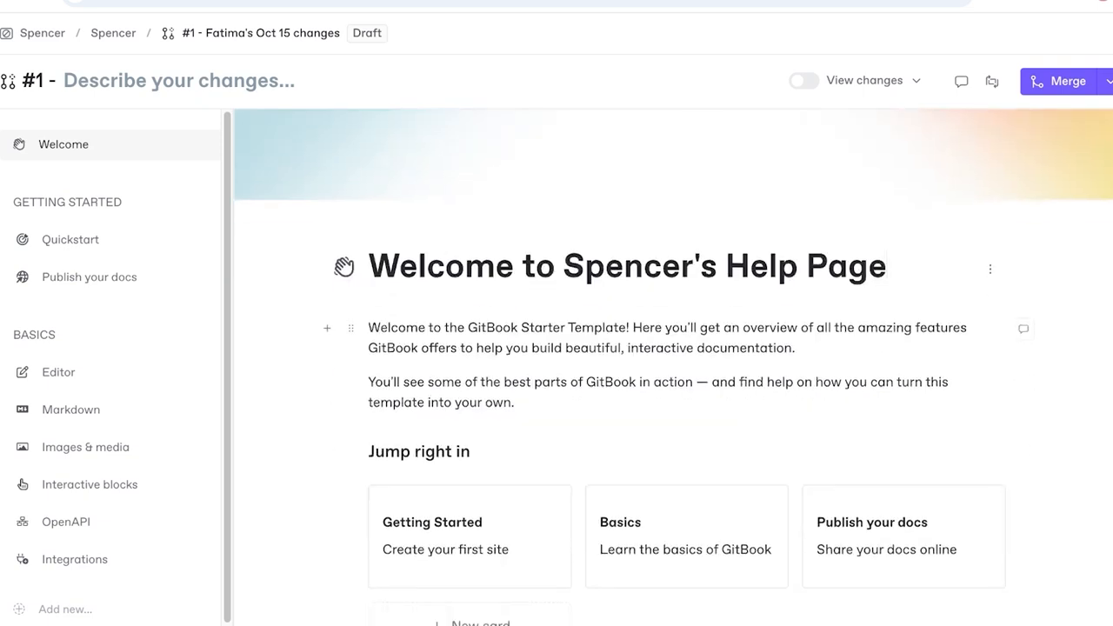
# Replace the intro paragraph with 'All spencer product guides can be found here!'.
pyautogui.write('AA')
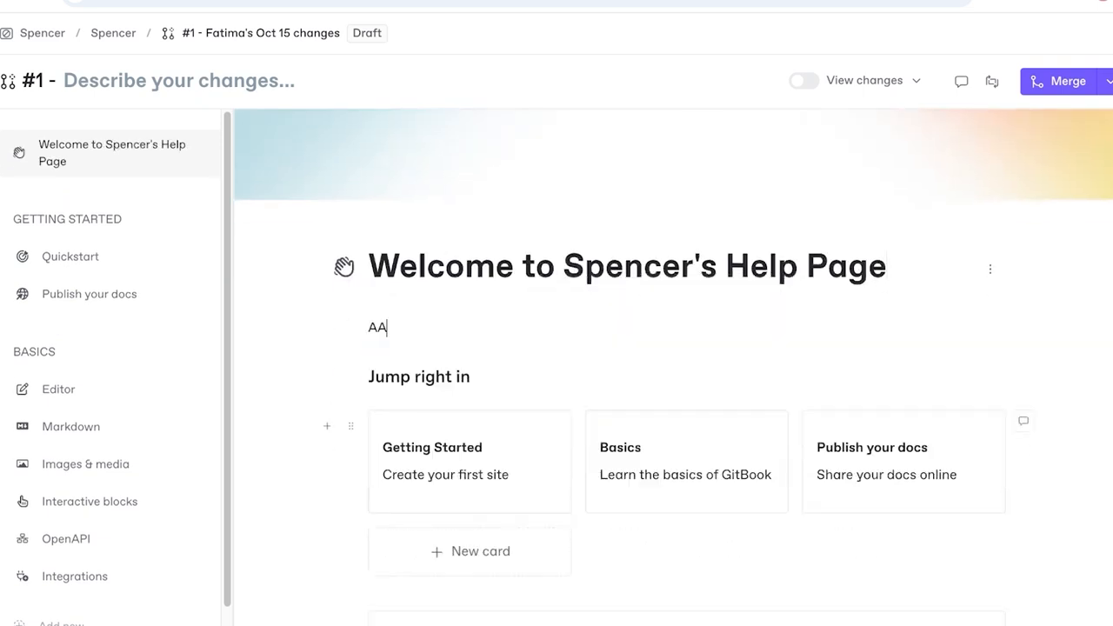
pyautogui.write('ll spence')
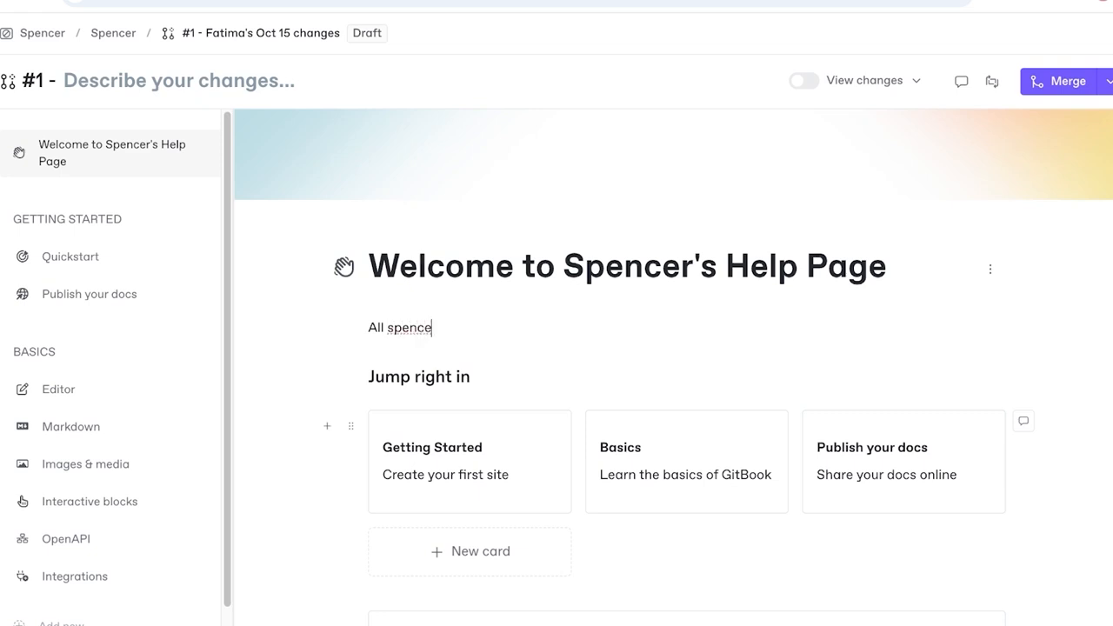
pyautogui.write('r product')
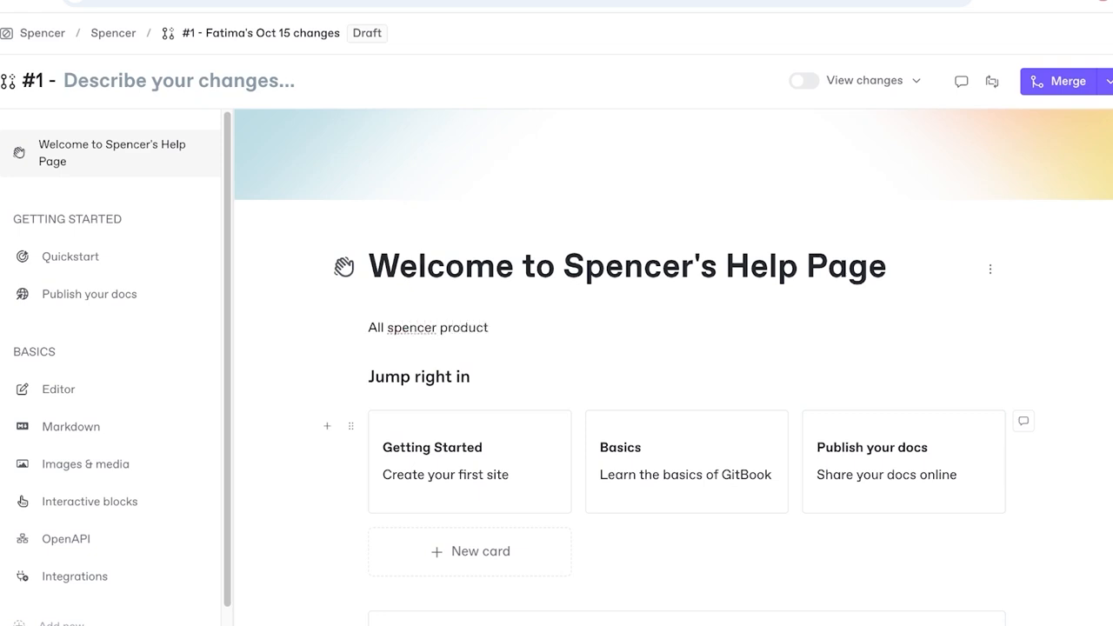
pyautogui.write('guides can be')
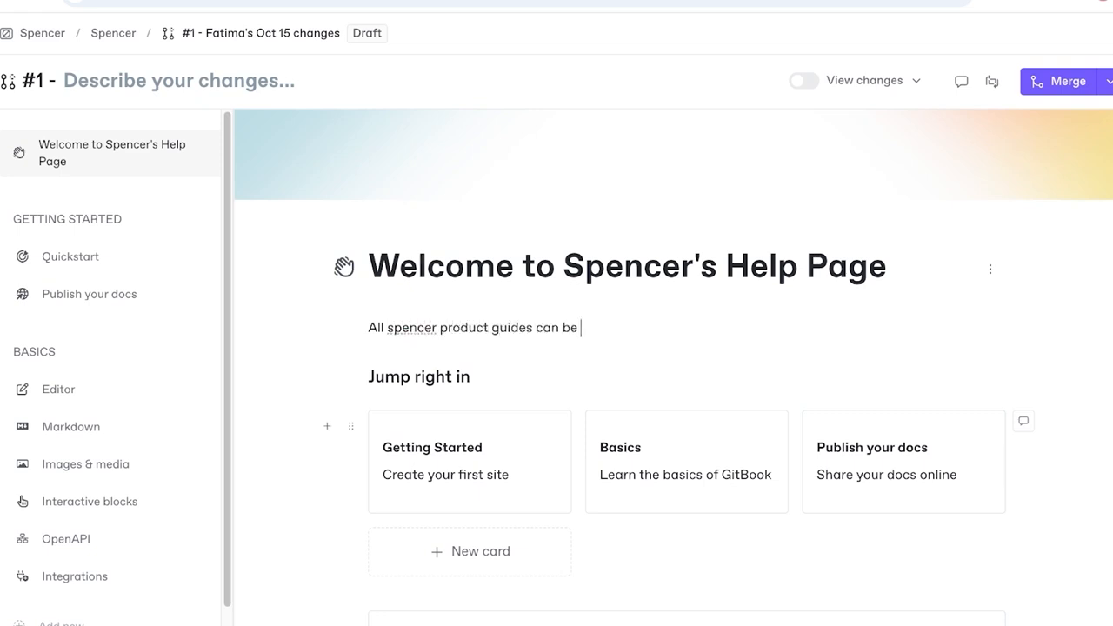
pyautogui.write('found here!')
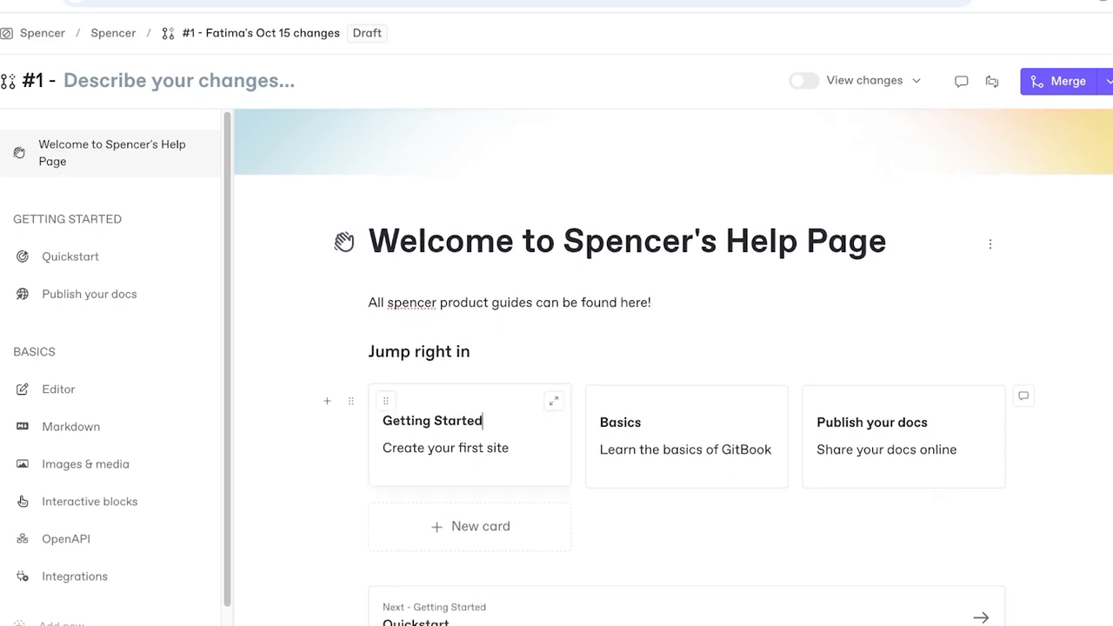
pyautogui.scroll(3)
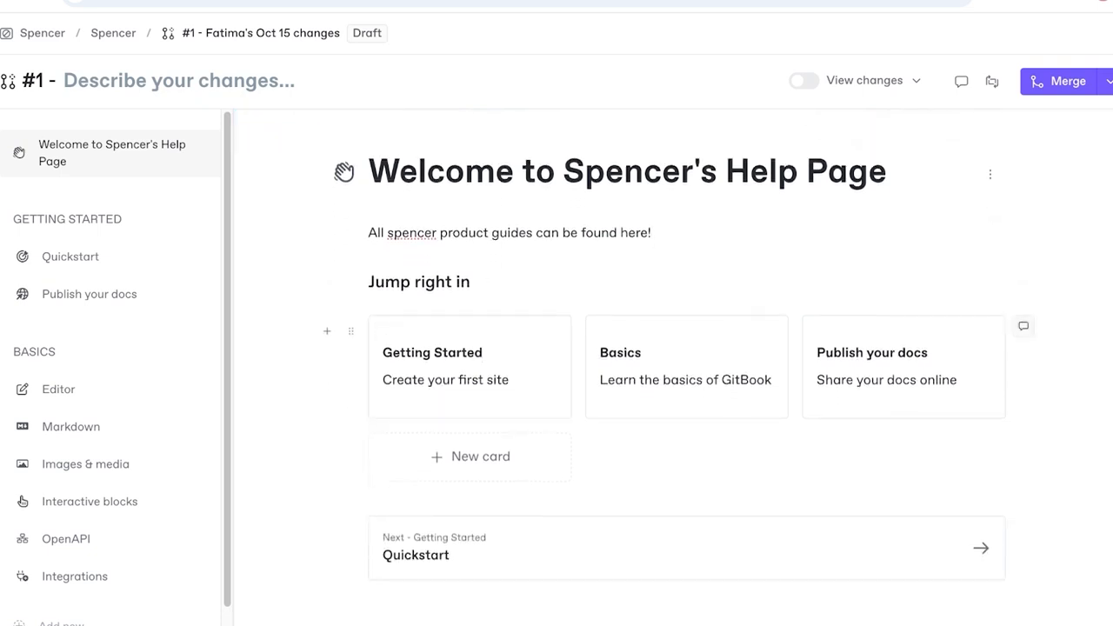
pyautogui.moveTo(470, 365)
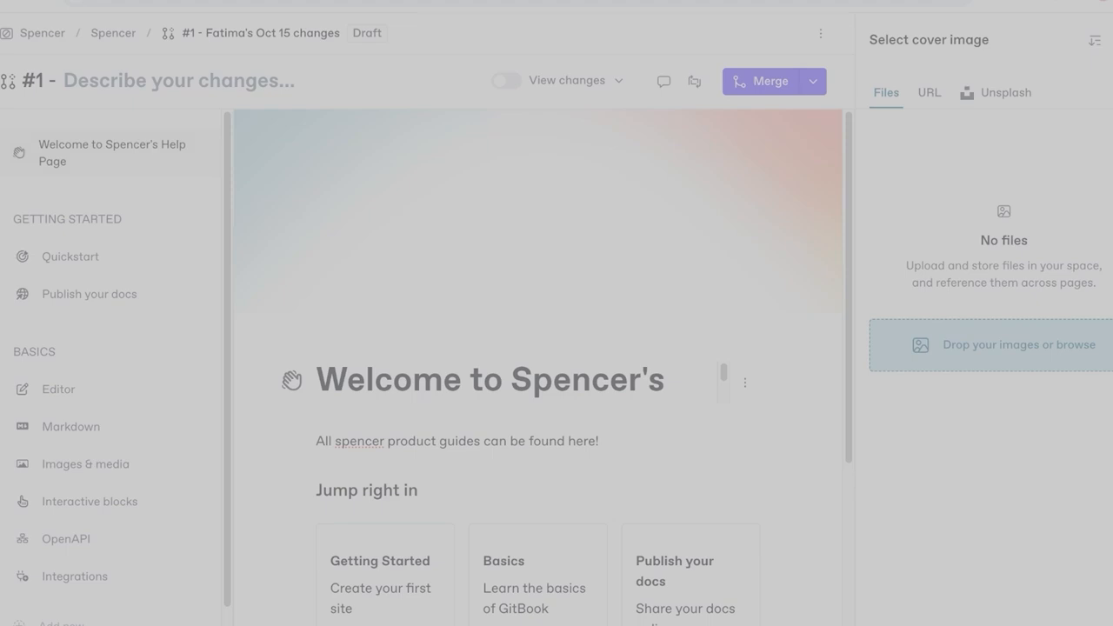
# Pick an image file to upload as the Welcome page cover.
pyautogui.click(990, 344)
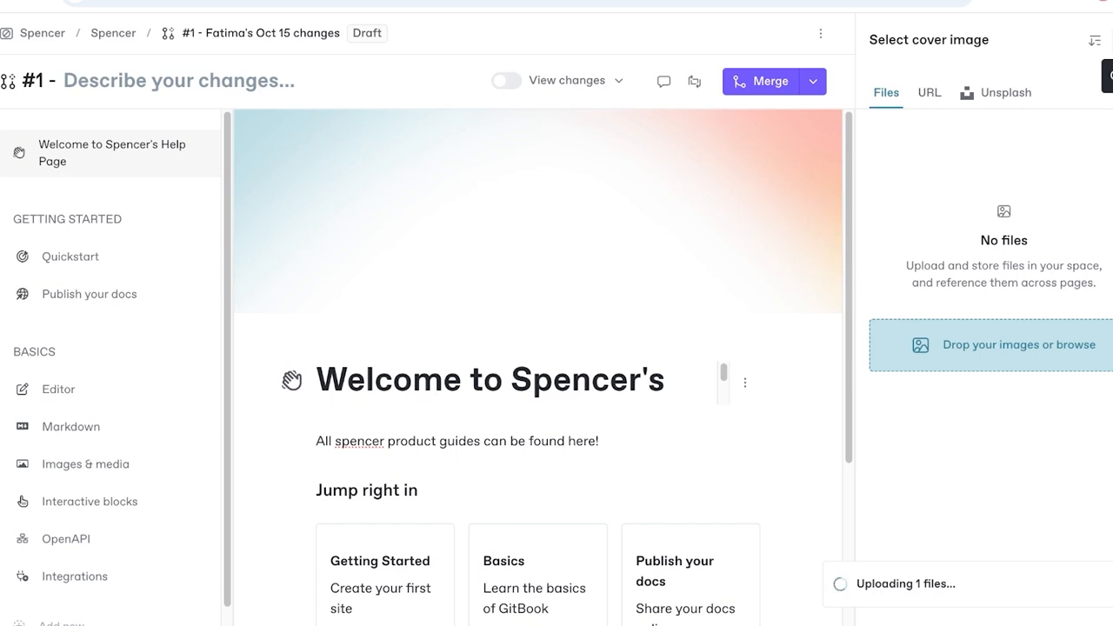
pyautogui.scroll(-3)
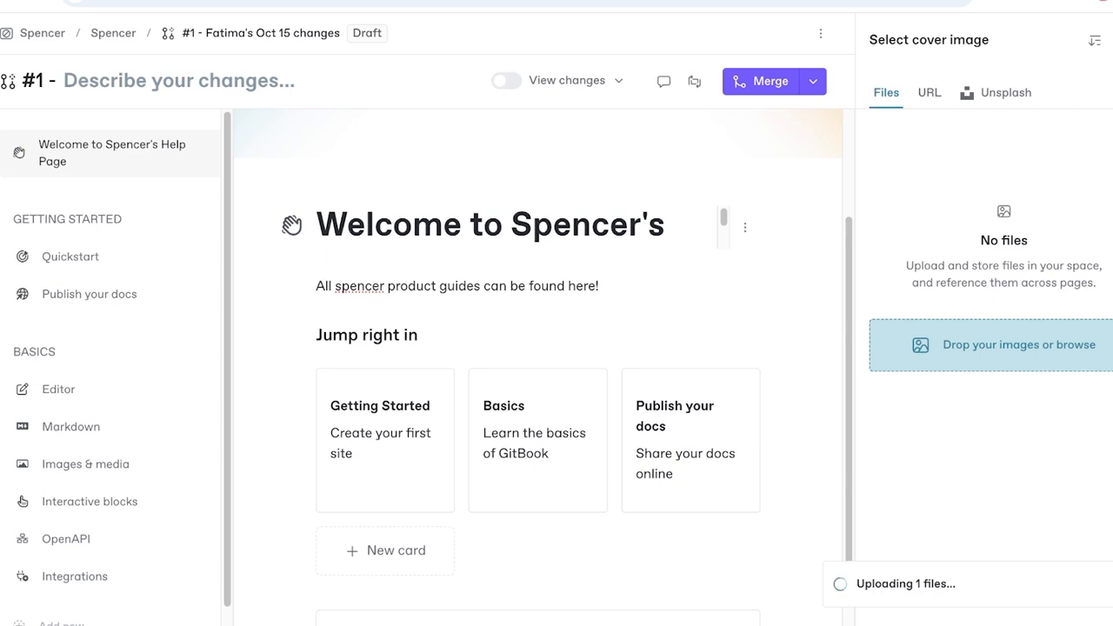
pyautogui.scroll(-3)
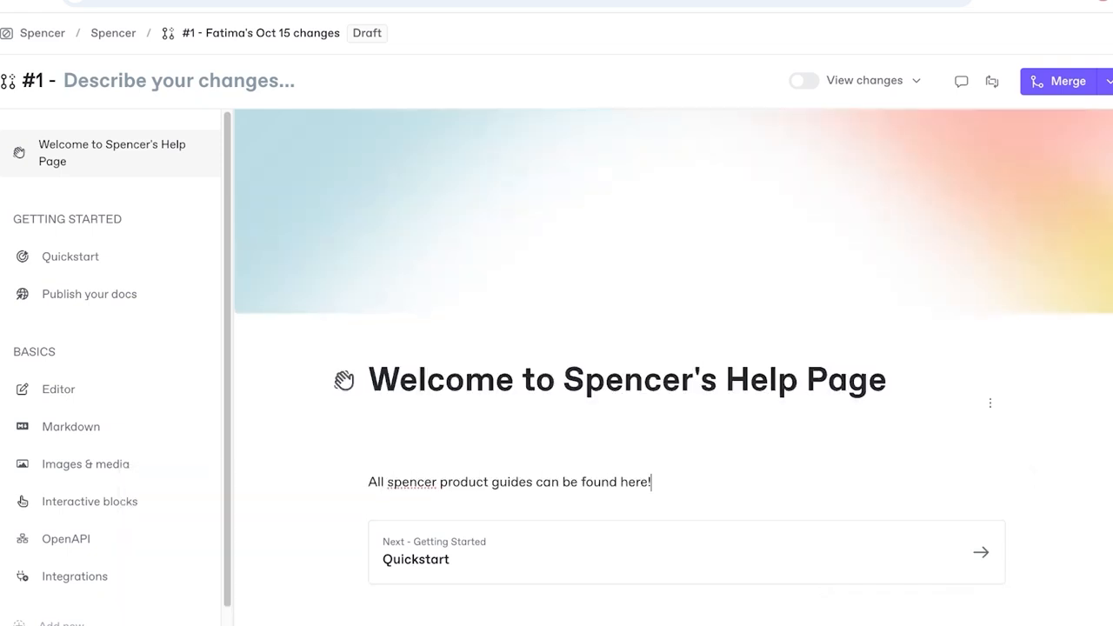
# Delete the Quickstart, Publish your docs and Editor pages, confirming the deletion.
pyautogui.click(71, 256)
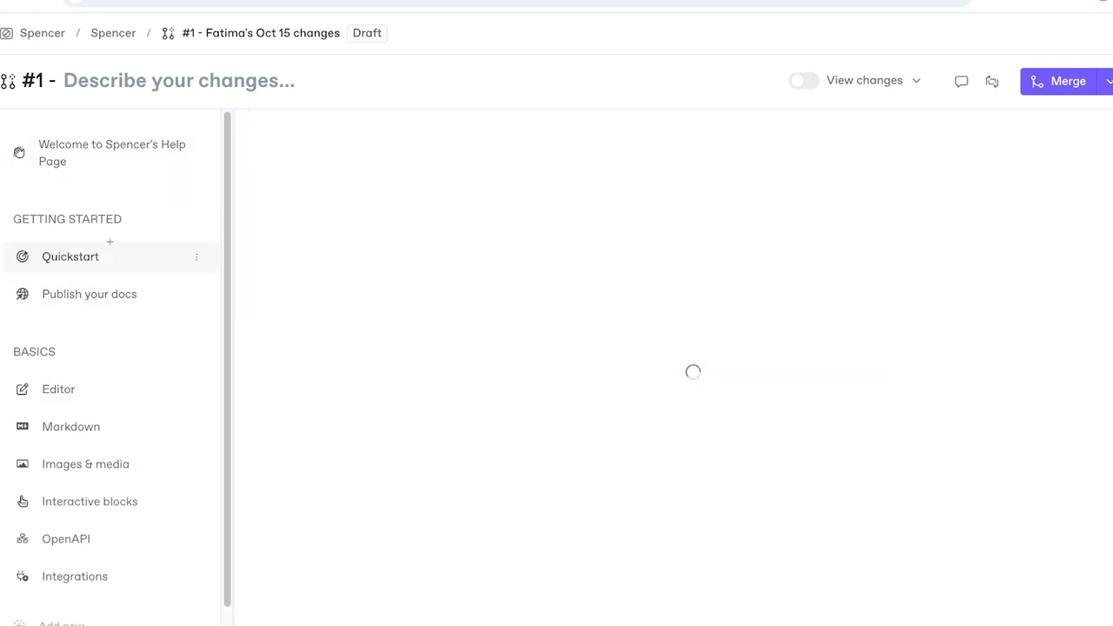
pyautogui.click(70, 256)
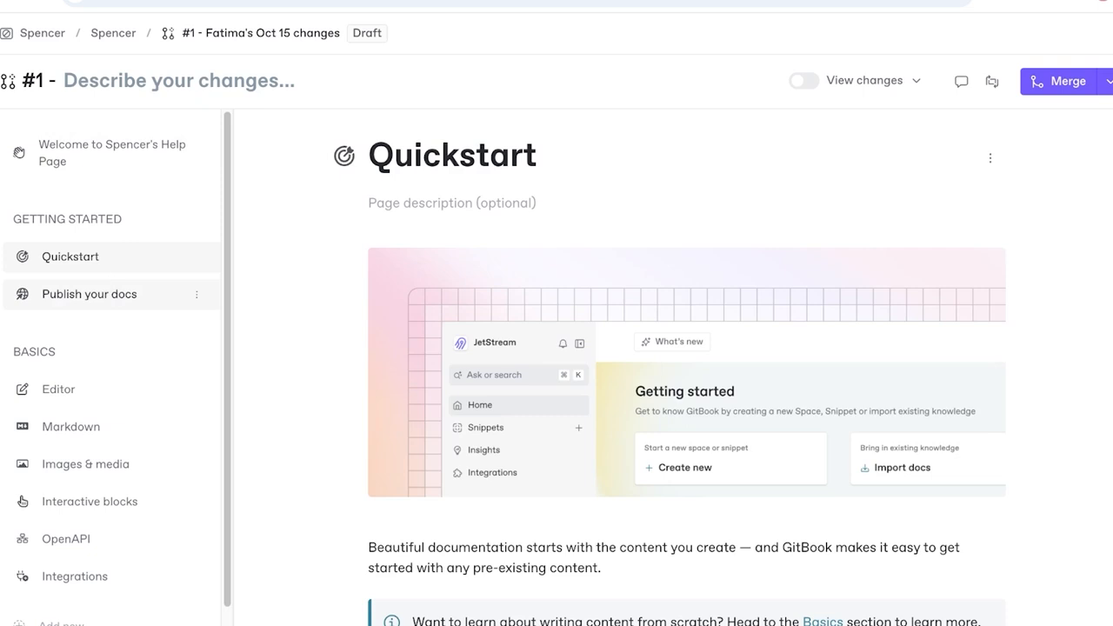
pyautogui.click(195, 257)
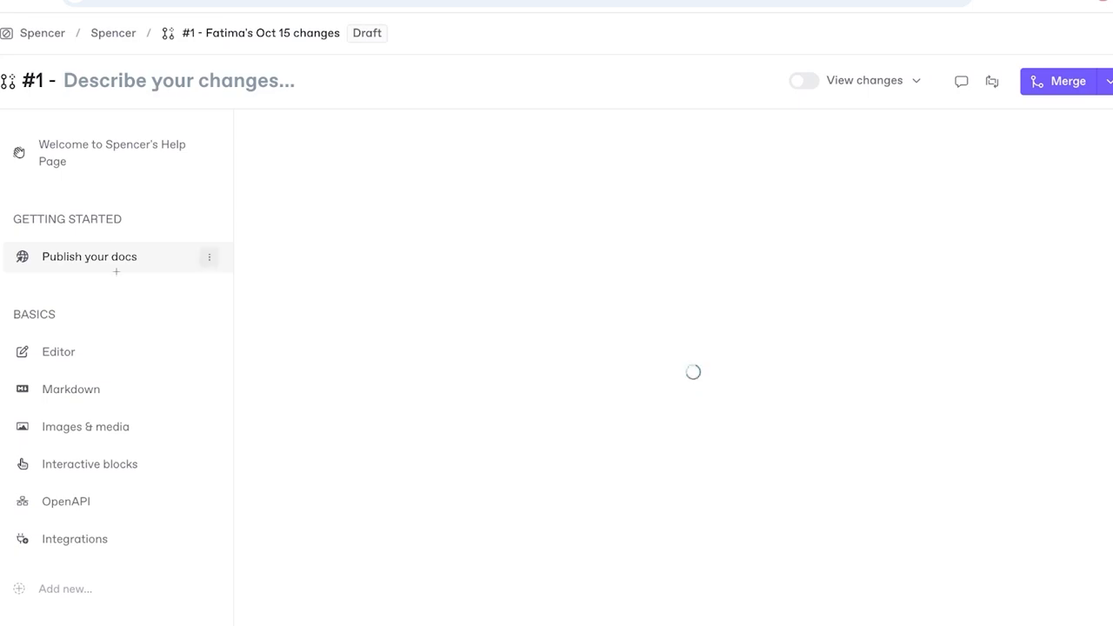
pyautogui.click(209, 256)
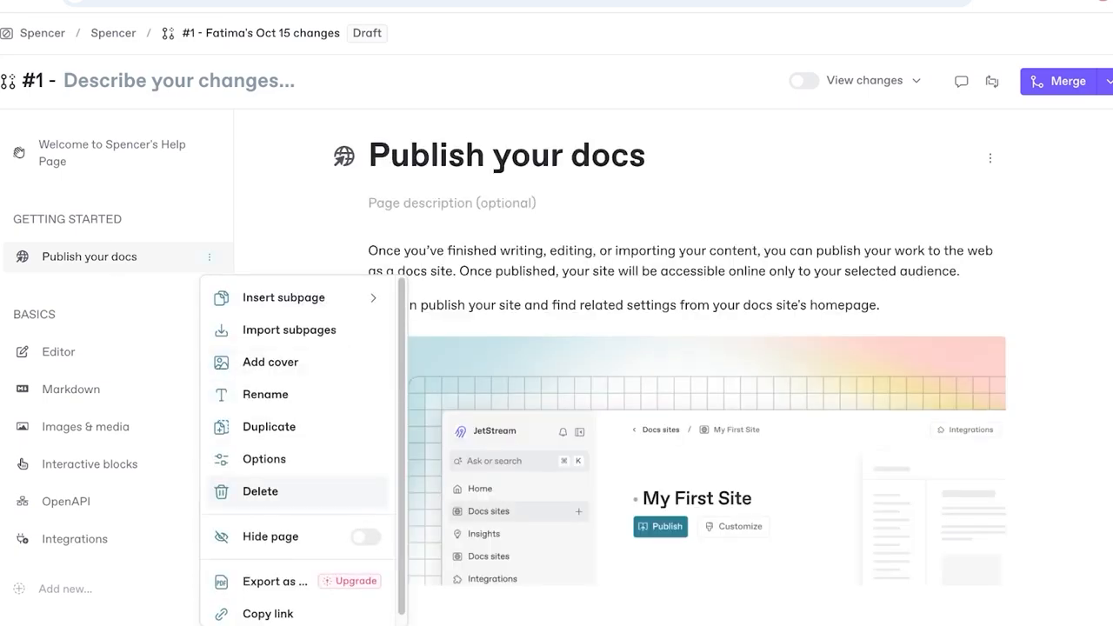
pyautogui.click(260, 491)
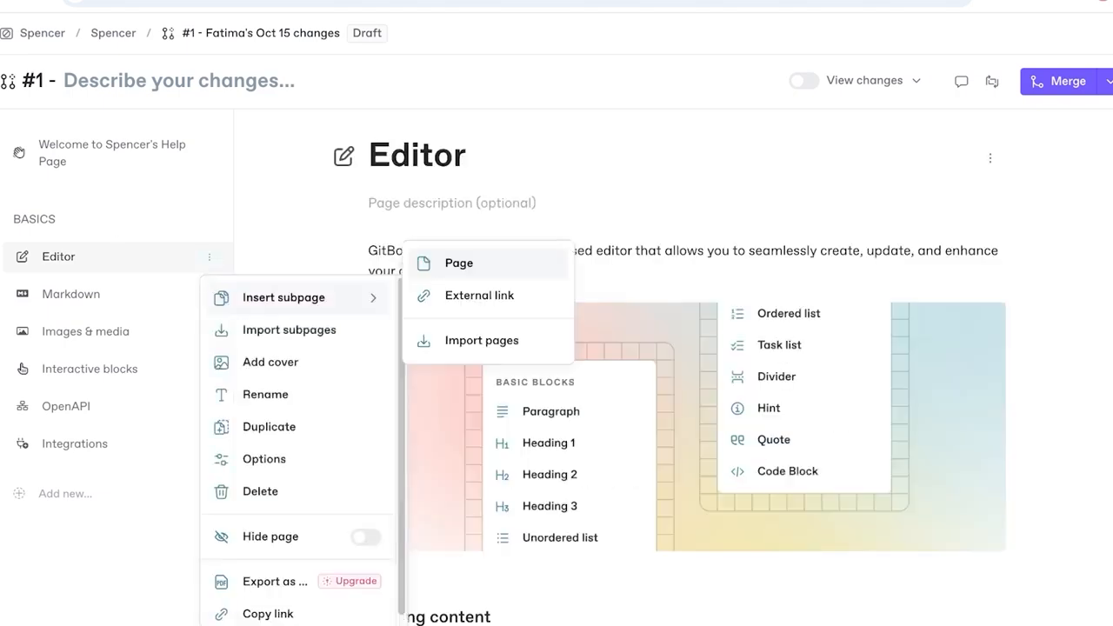
pyautogui.click(459, 263)
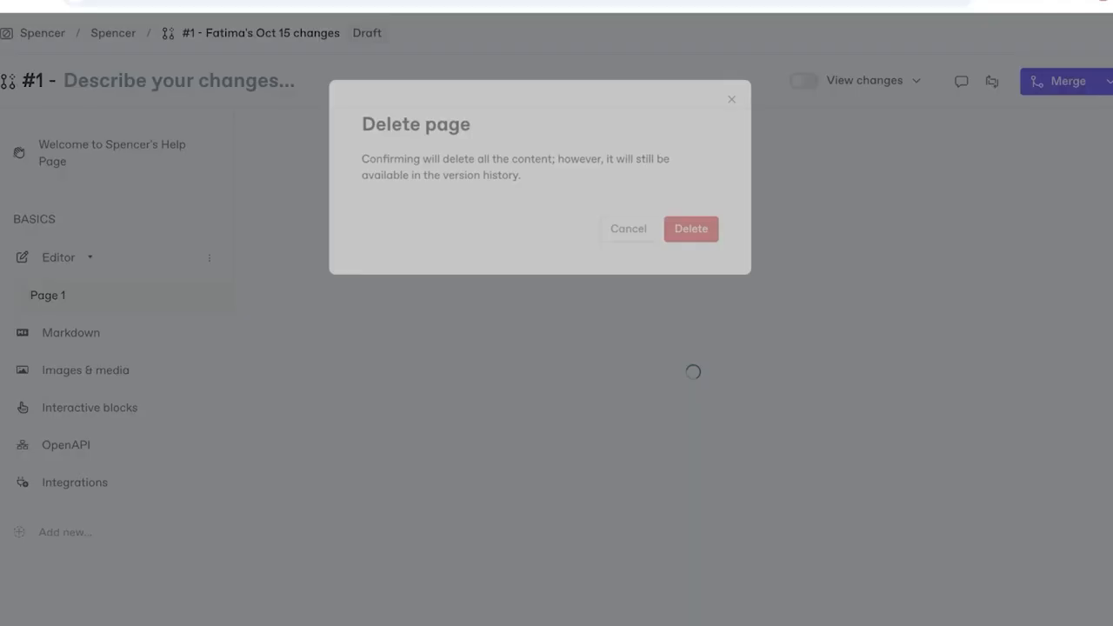
pyautogui.click(690, 229)
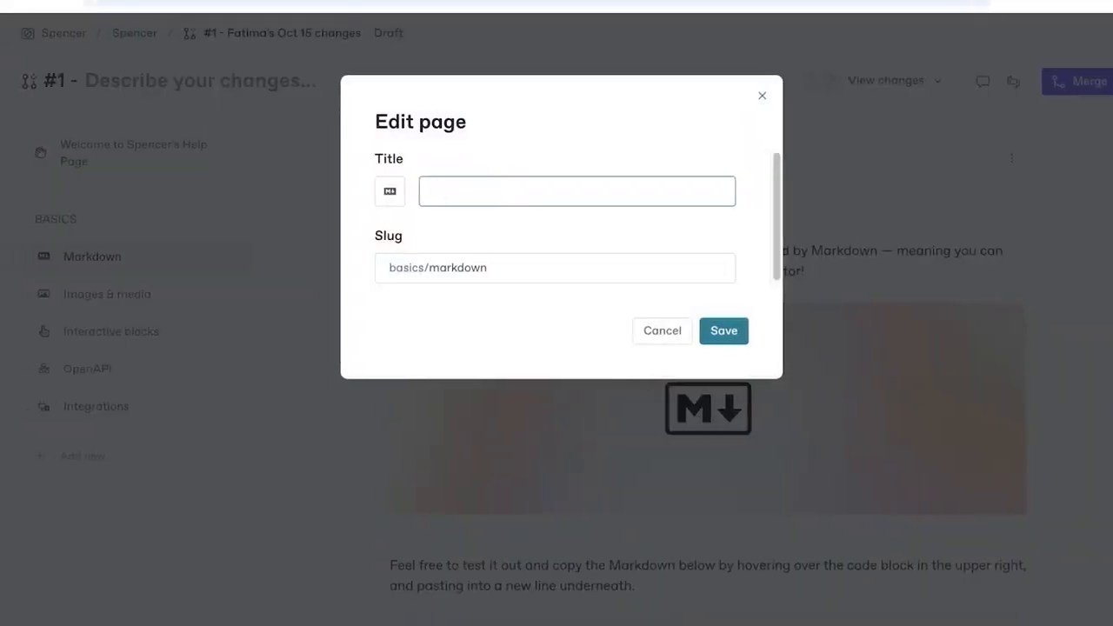
# Title the Markdown page 'Wardrobe Mounted Lights', give it a hyphenated slug, and save.
pyautogui.click(575, 190)
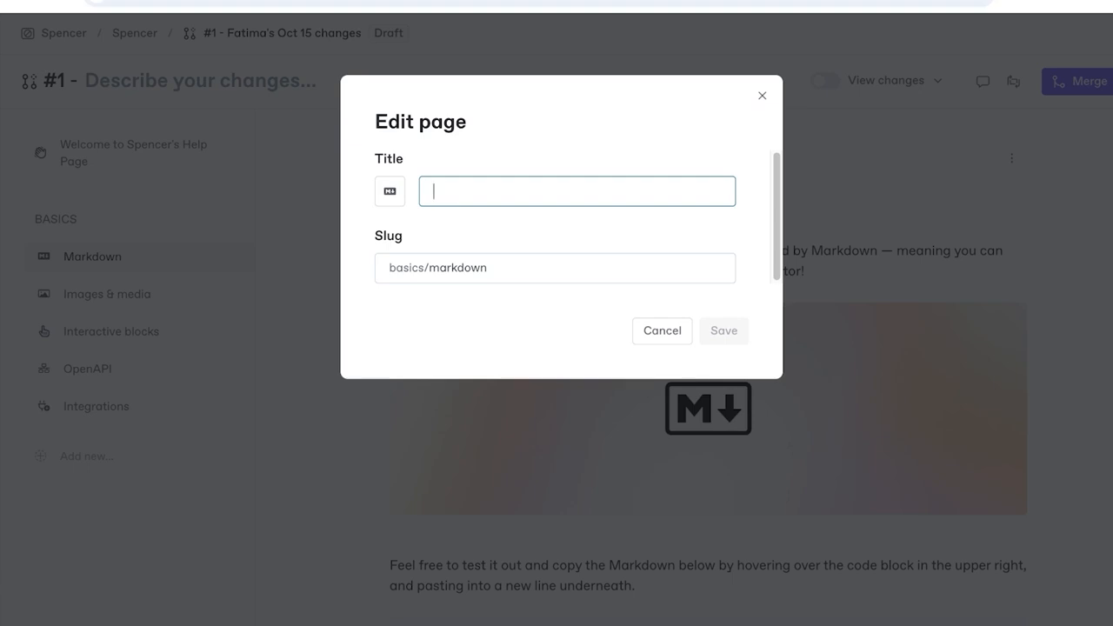
pyautogui.write('Wardrobe Mounted L')
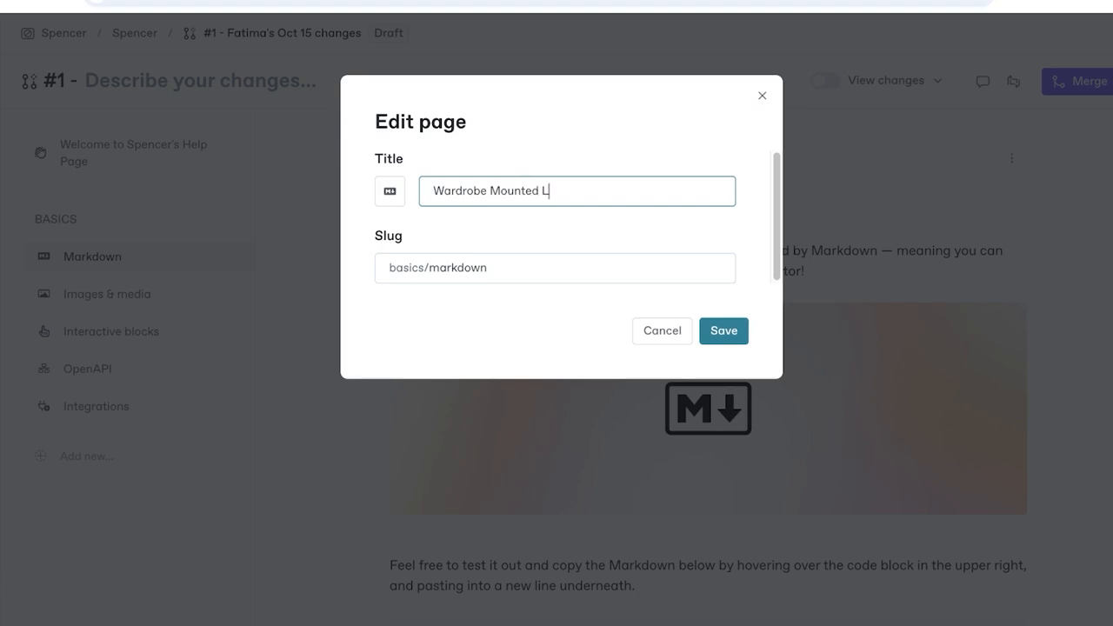
pyautogui.write('ights')
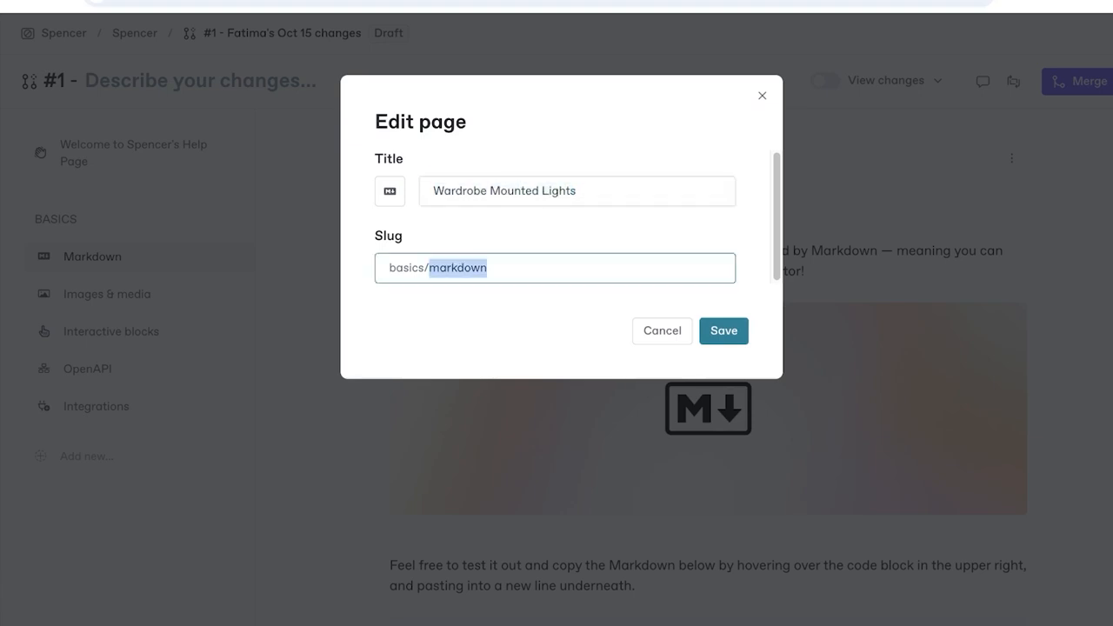
pyautogui.write('Wardrobe Mounted Lights')
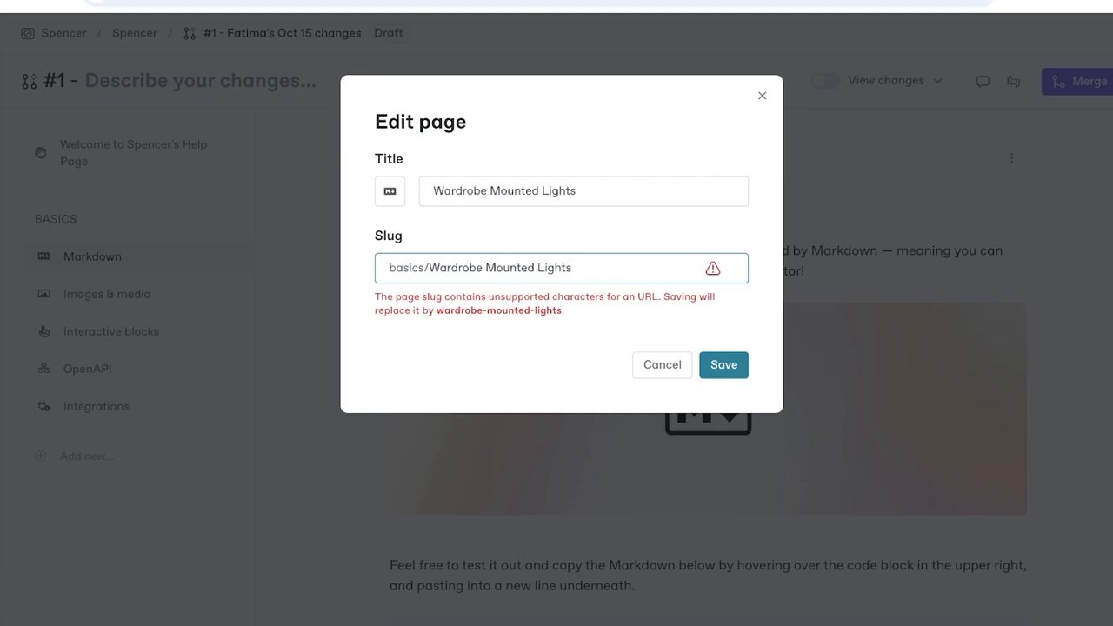
pyautogui.write('-')
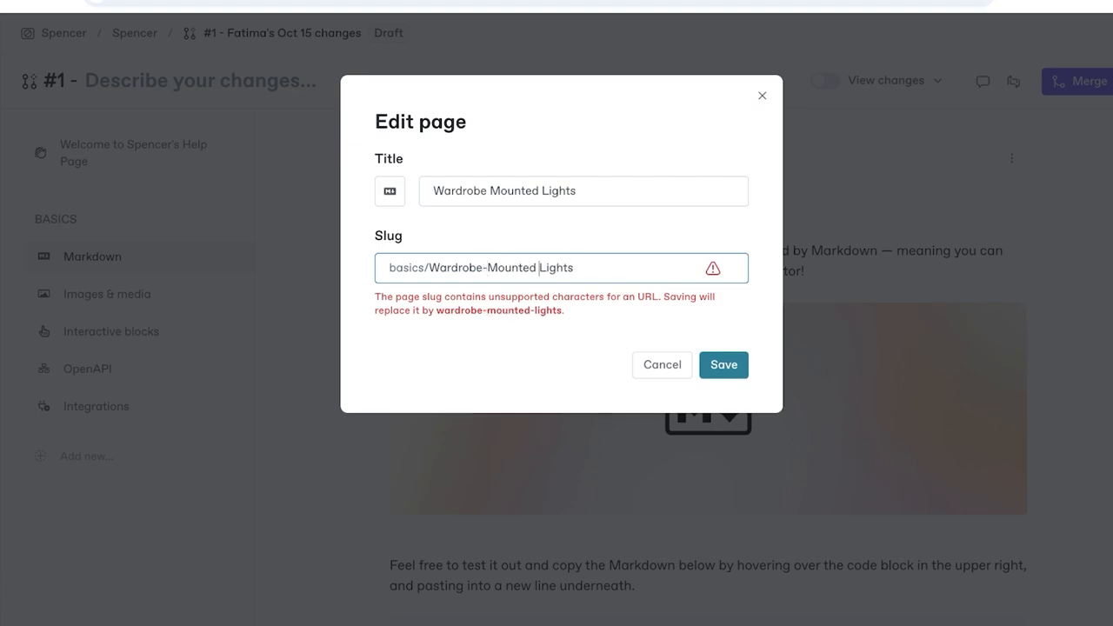
pyautogui.write('-')
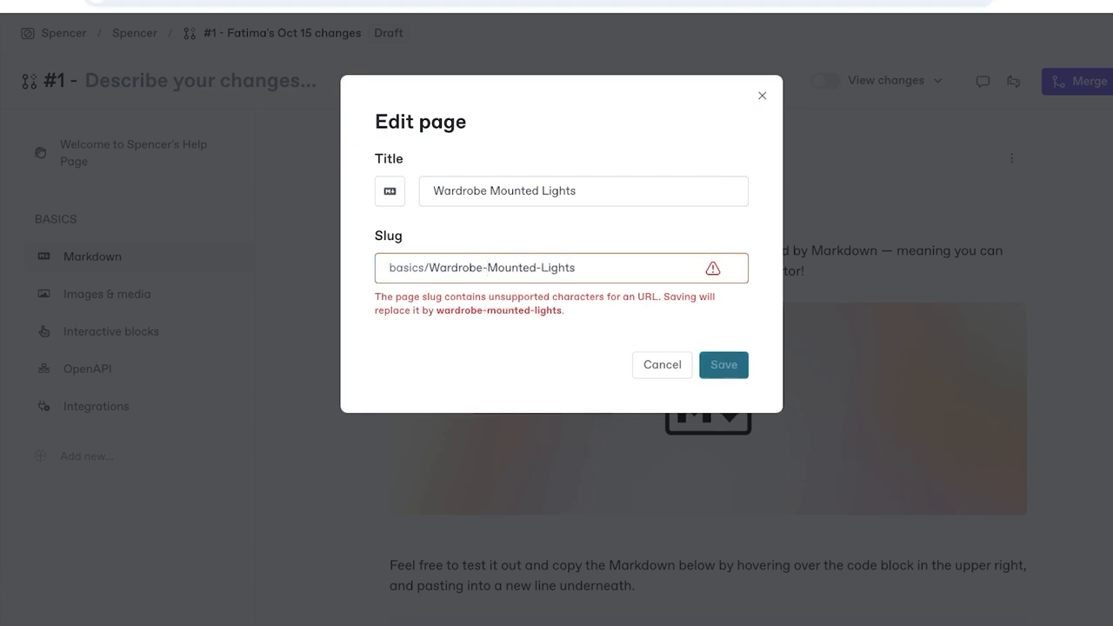
pyautogui.click(722, 364)
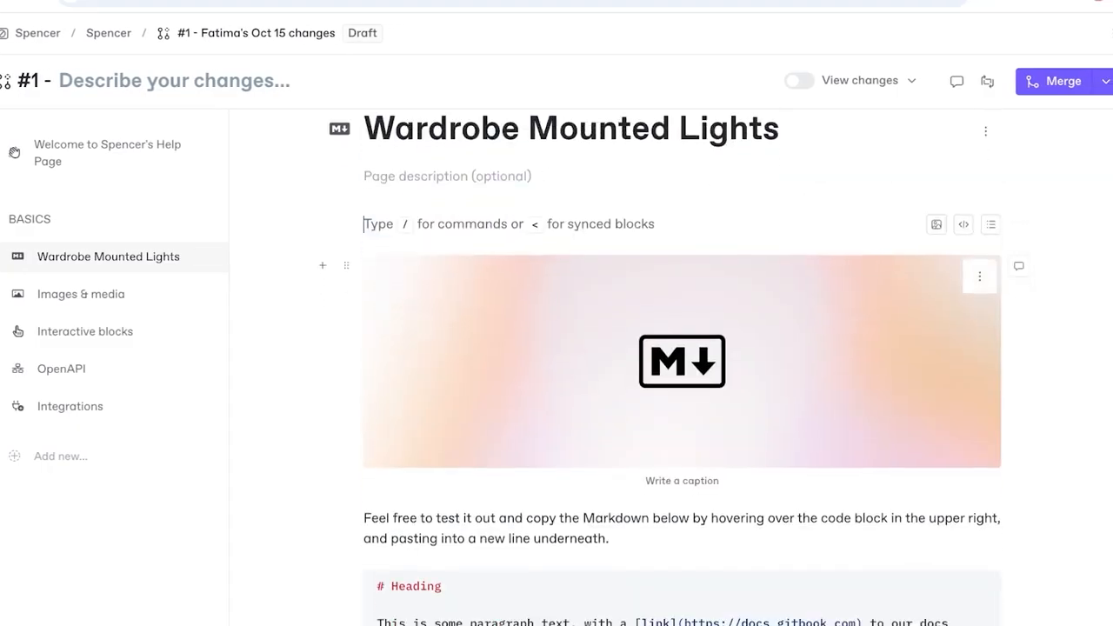
# Scroll down through the Wardrobe Mounted Lights page.
pyautogui.scroll(-3)
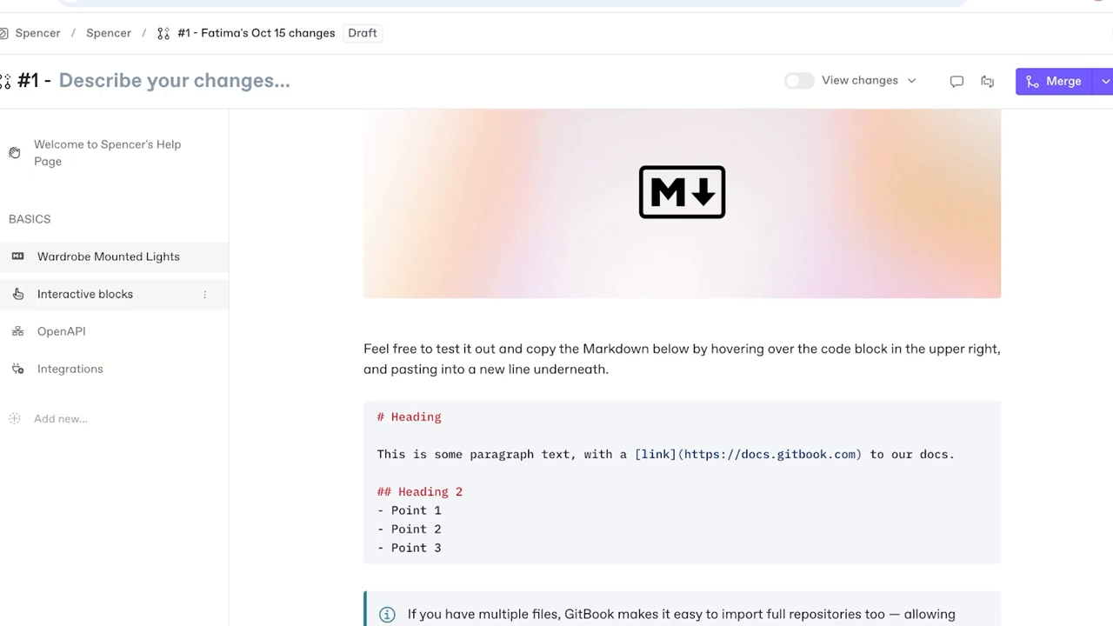
pyautogui.moveTo(111, 293)
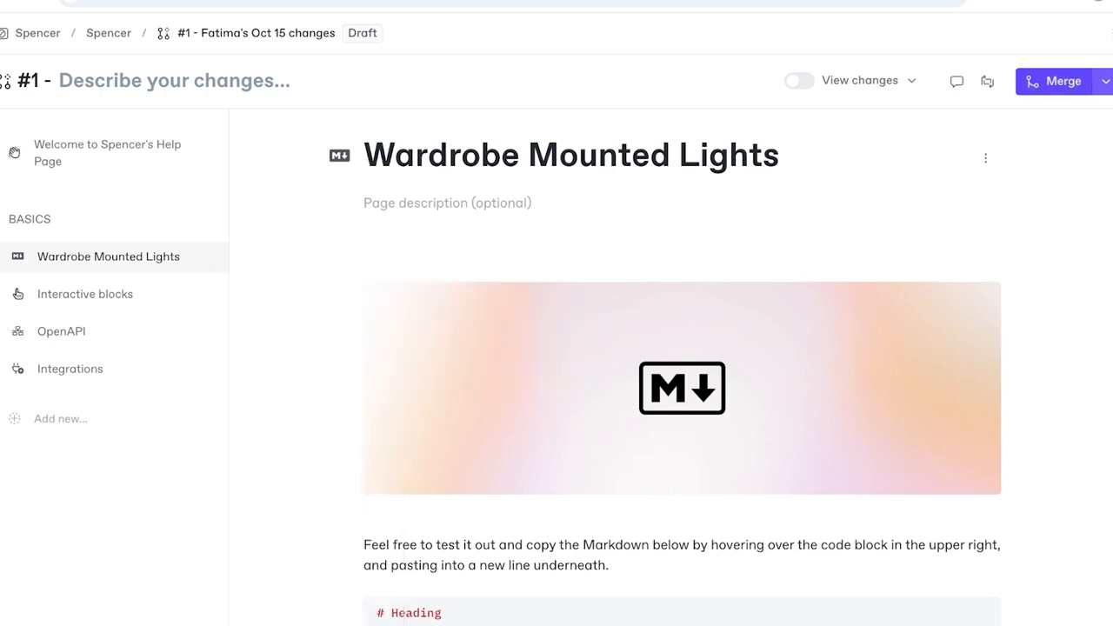
# Merge change request #1 and open the Spencer docs site overview from the sidebar.
pyautogui.click(1104, 81)
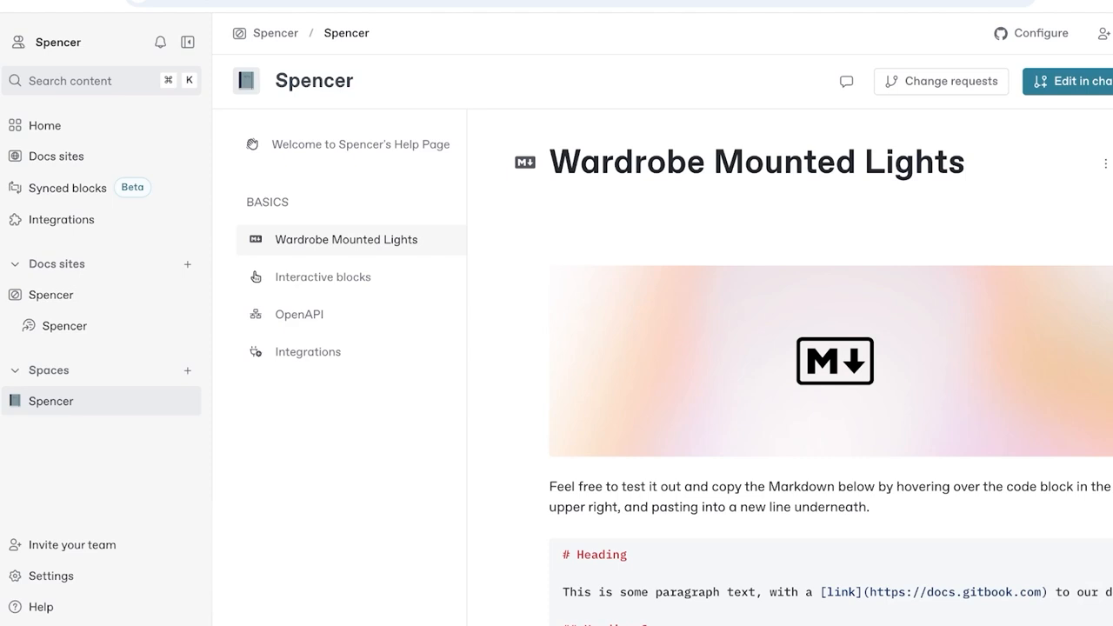
pyautogui.moveTo(846, 81)
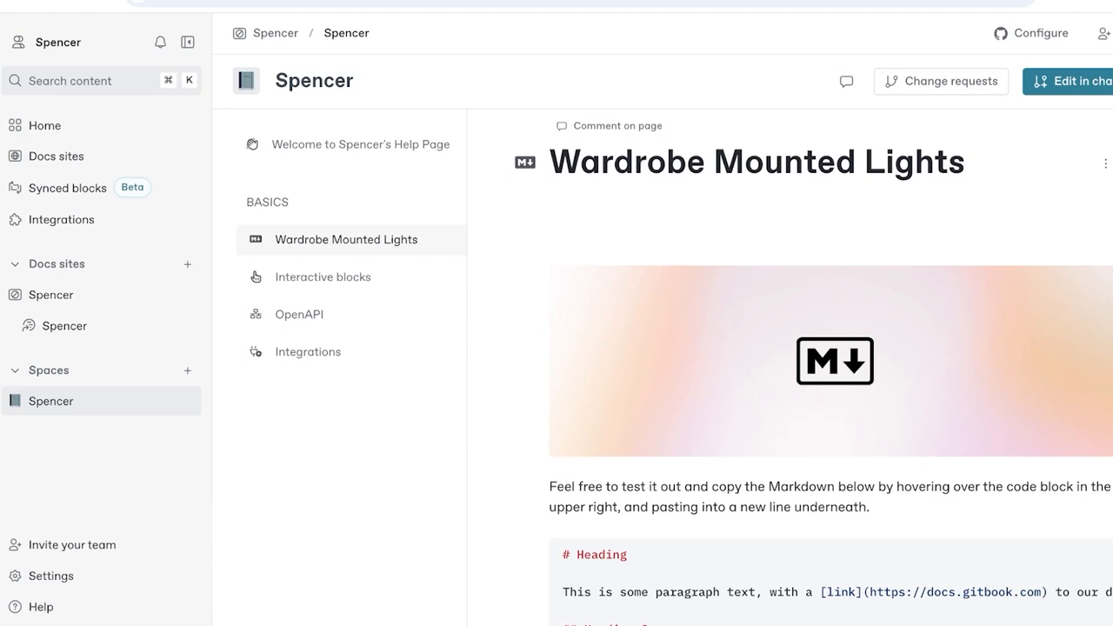
pyautogui.scroll(-3)
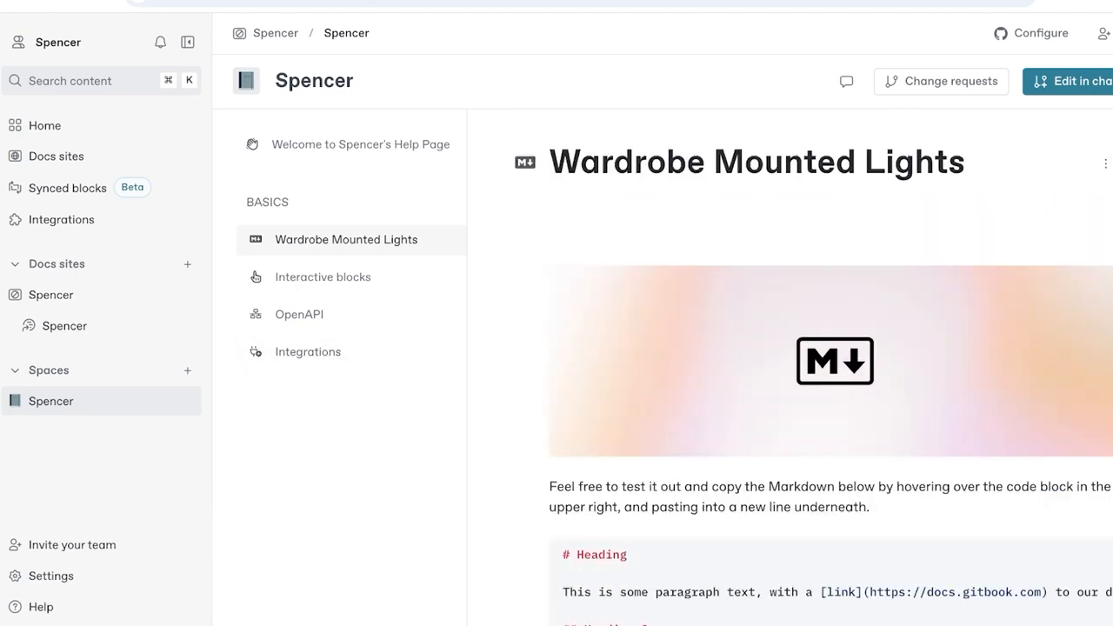
pyautogui.click(50, 295)
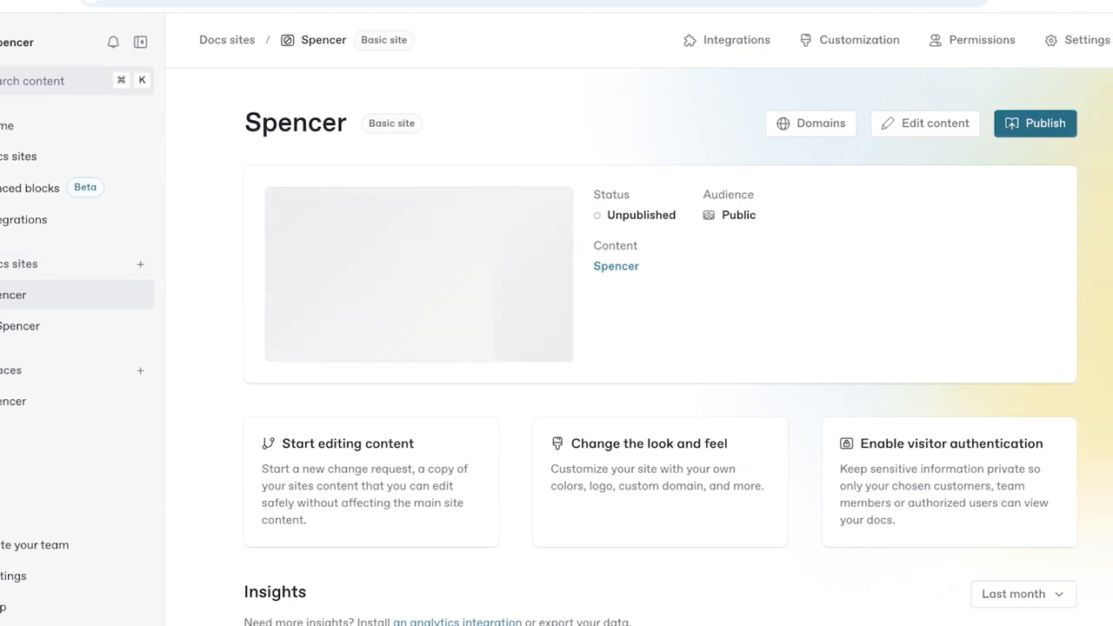
# Publish the Spencer docs site and dismiss the 'Your site is now live!' confirmation.
pyautogui.click(1034, 123)
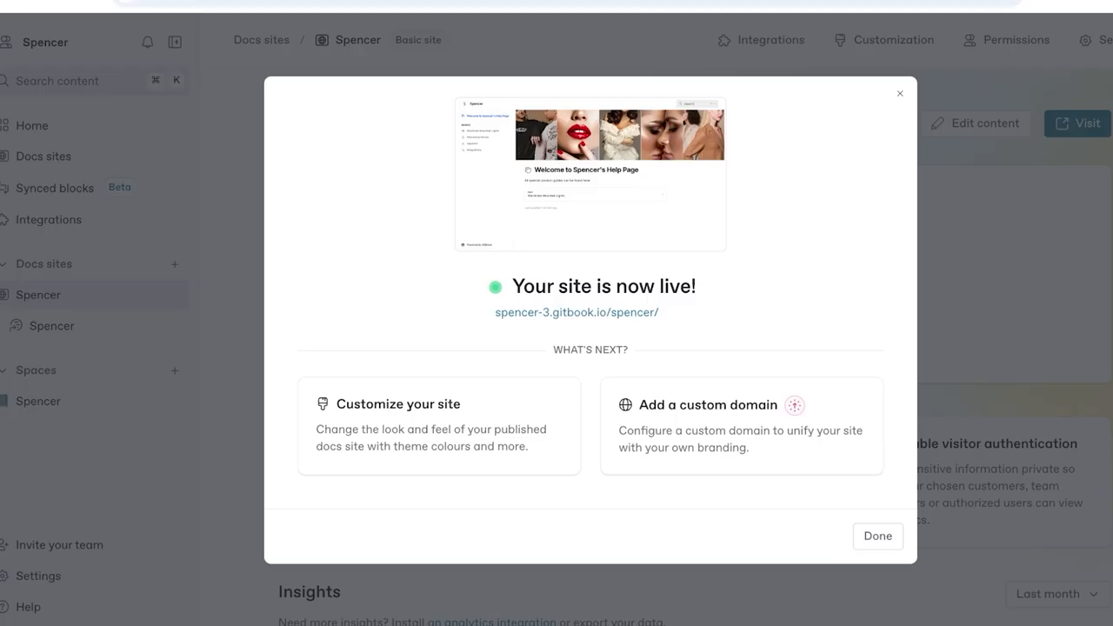
pyautogui.click(876, 536)
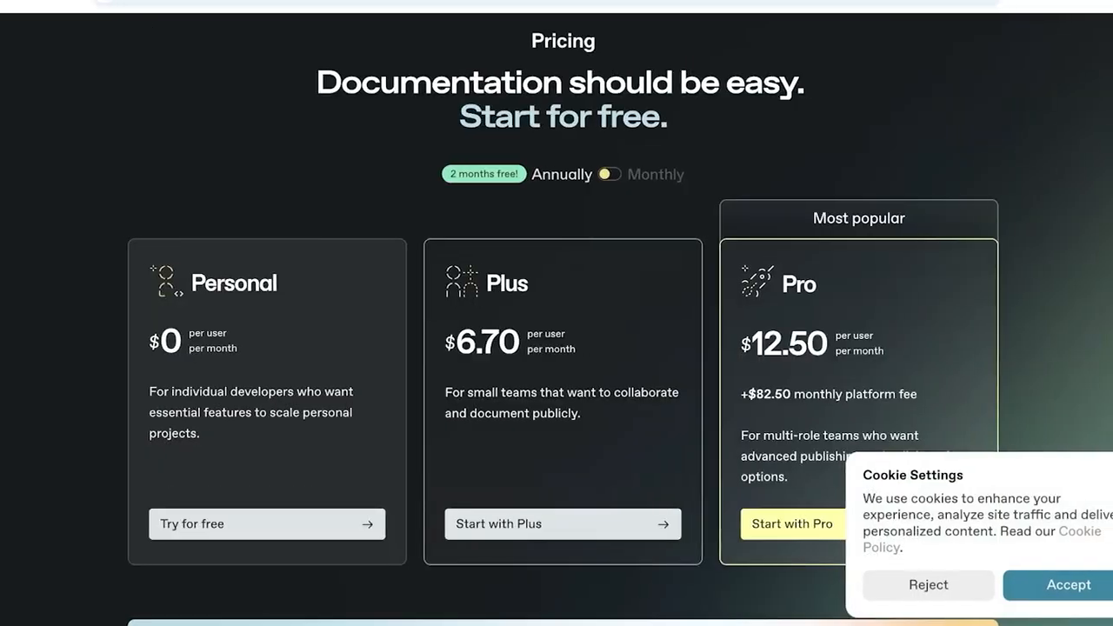
# Dismiss the cookie banner and scroll through the pricing plans.
pyautogui.click(1067, 585)
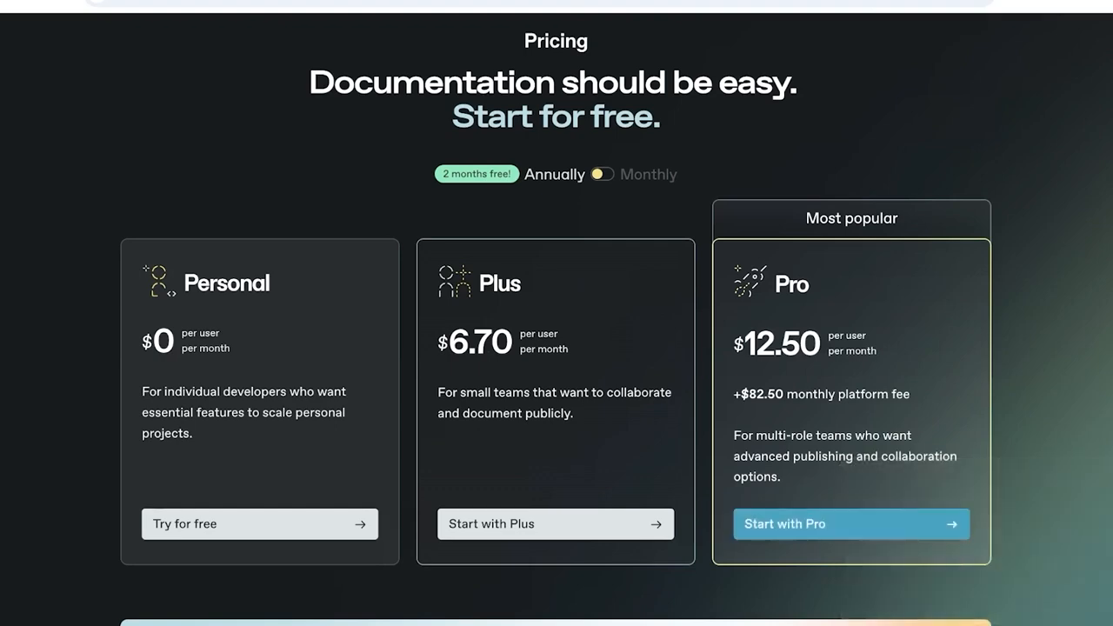
pyautogui.scroll(-3)
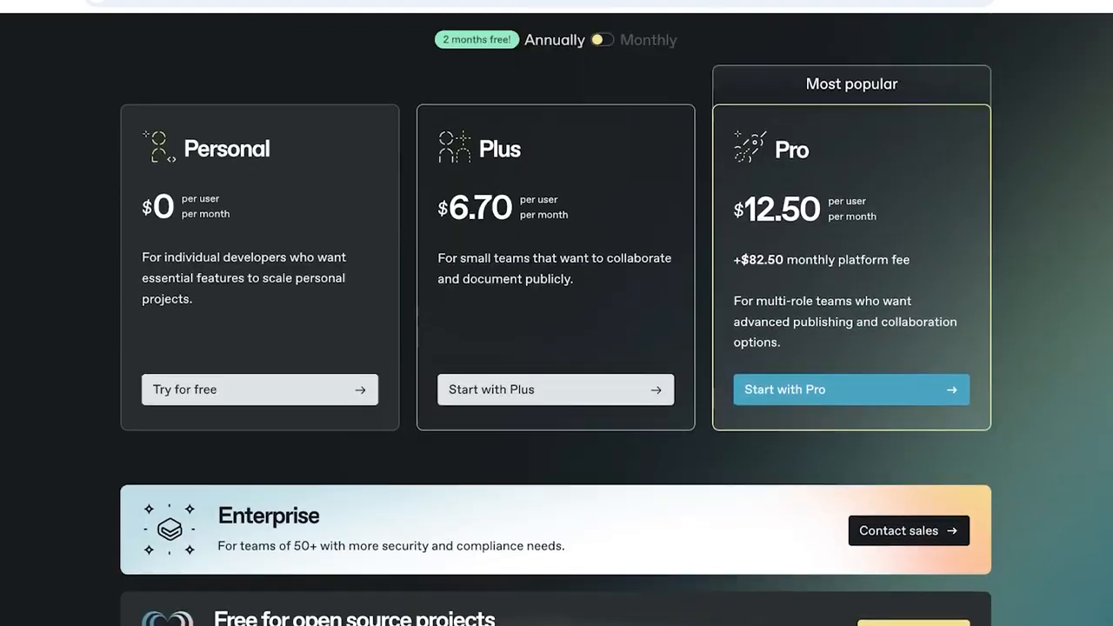
pyautogui.scroll(3)
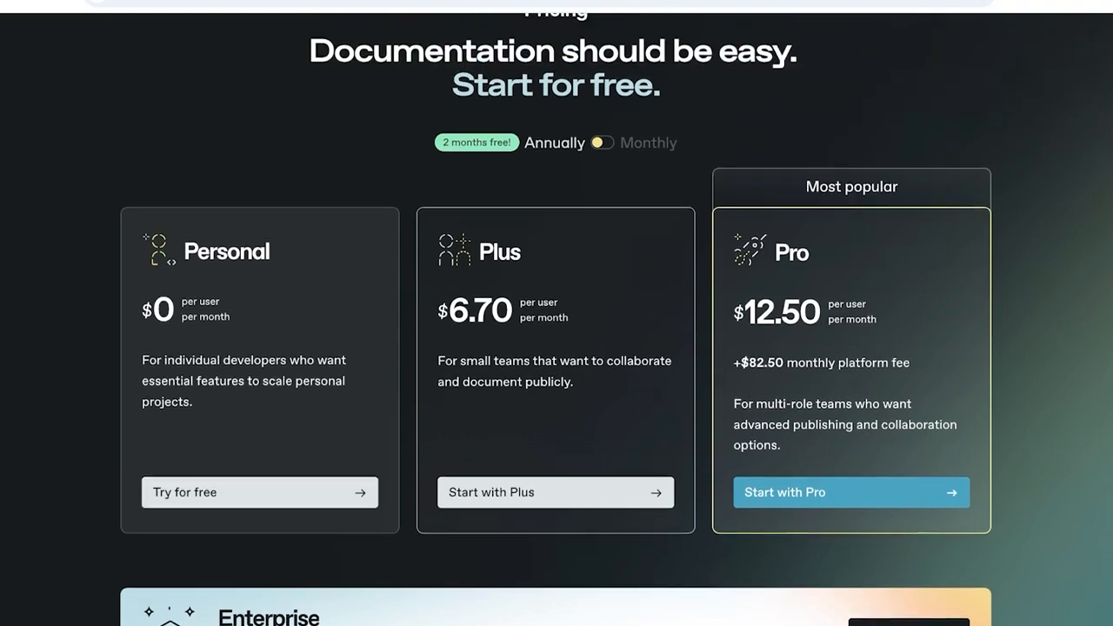
pyautogui.scroll(-3)
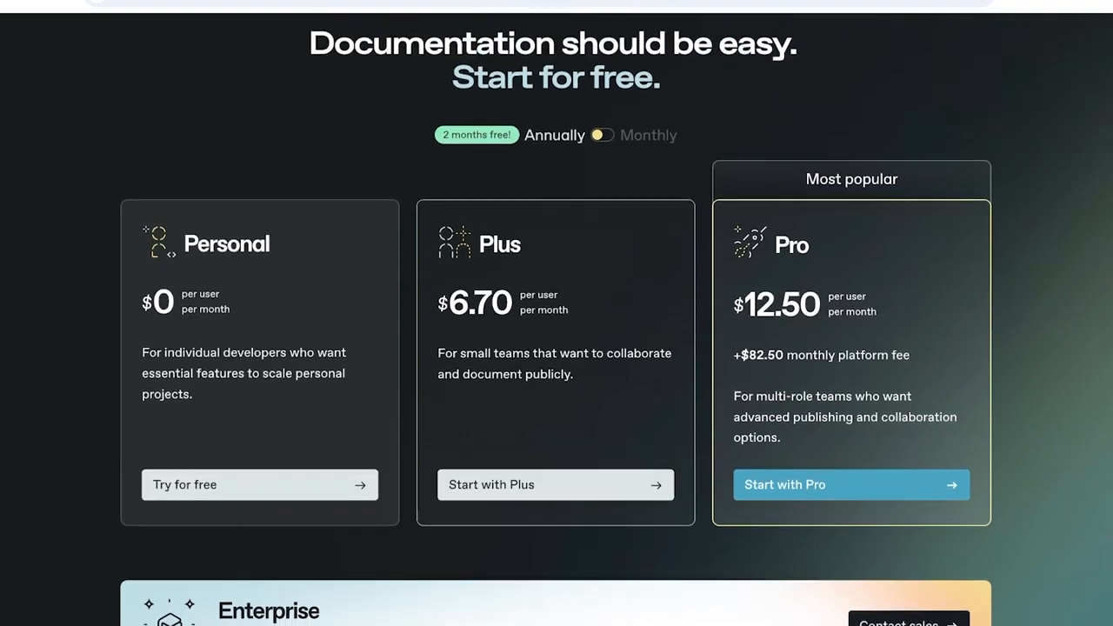
pyautogui.moveTo(850, 484)
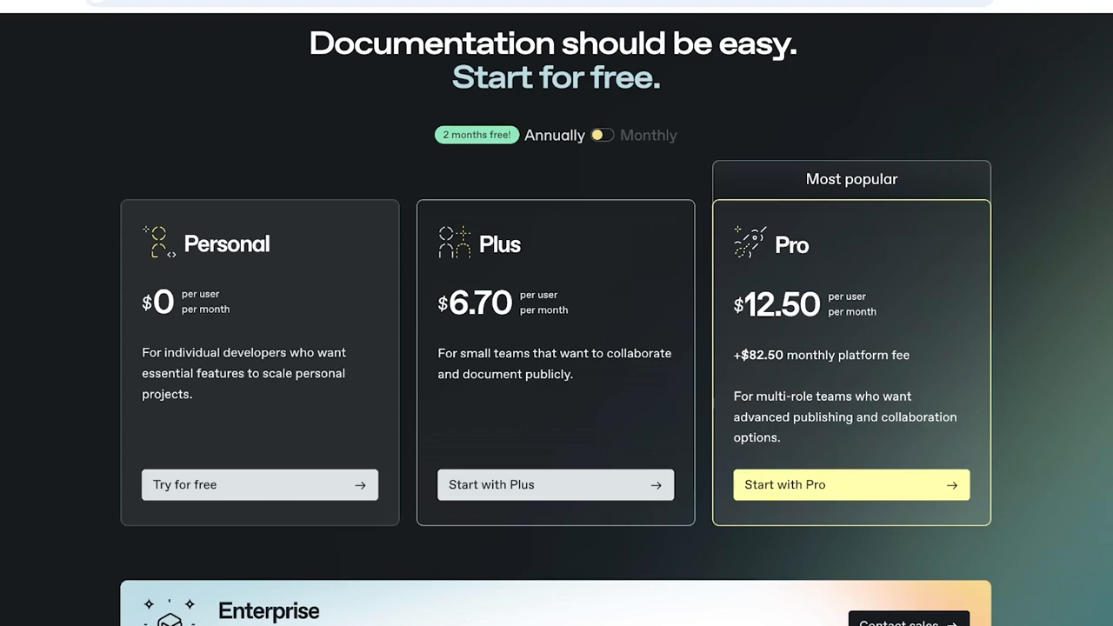
pyautogui.scroll(-3)
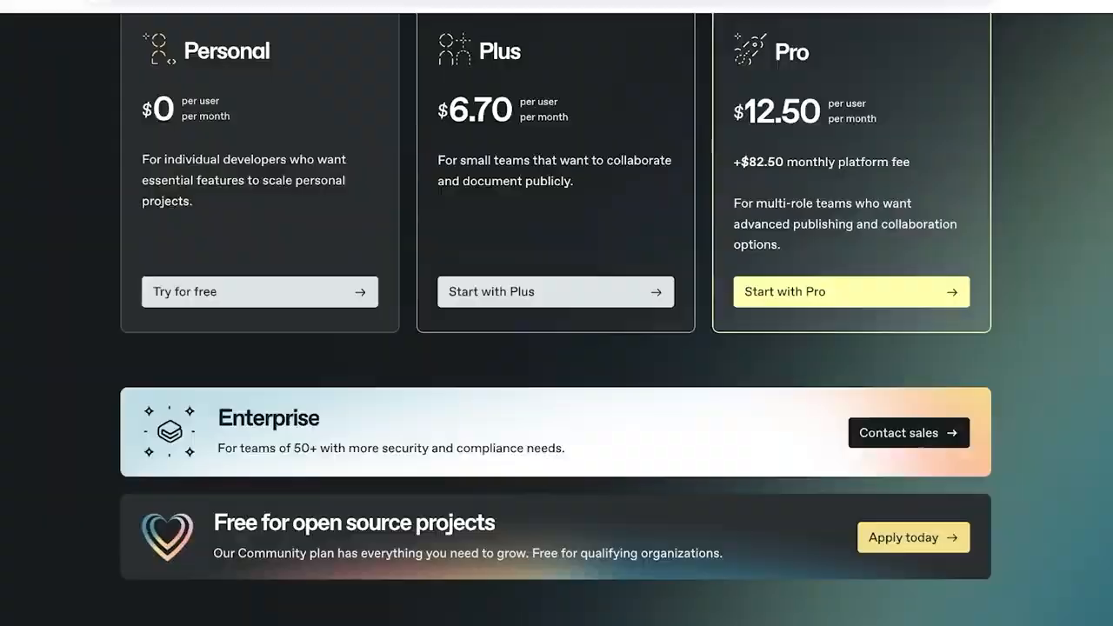
# Scroll through the Enterprise and open-source offers and Compare plans table, then back up.
pyautogui.scroll(-3)
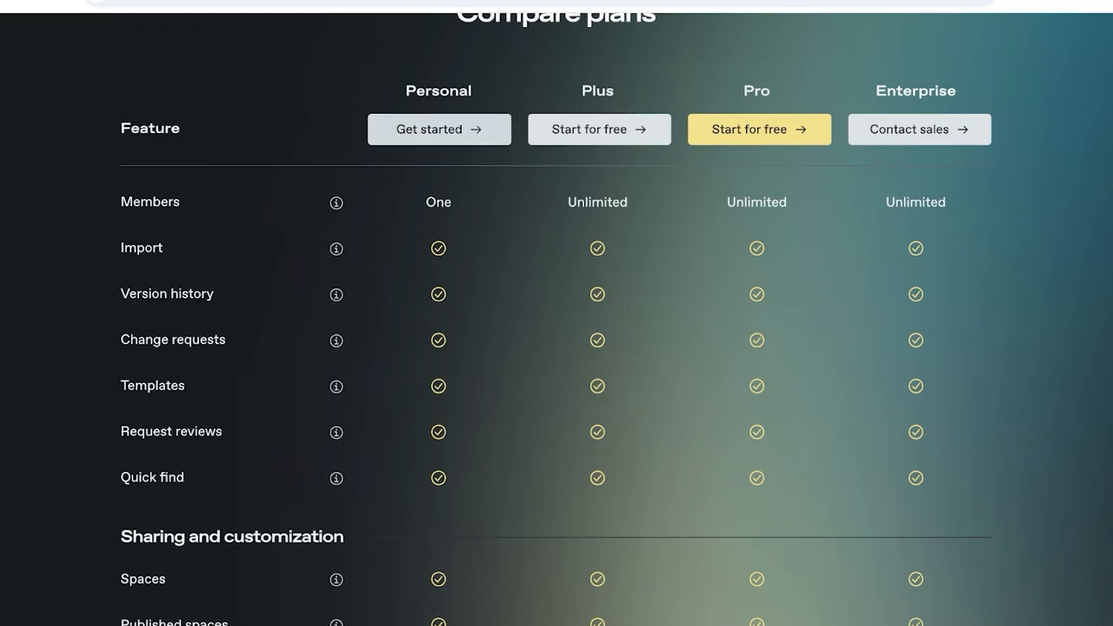
pyautogui.scroll(-3)
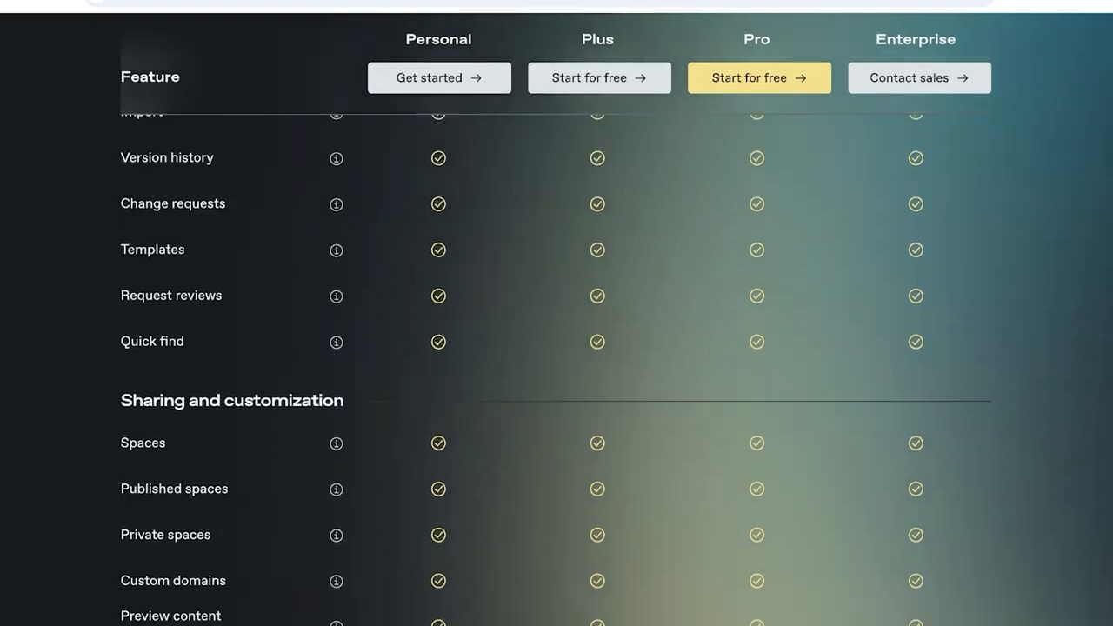
pyautogui.scroll(-3)
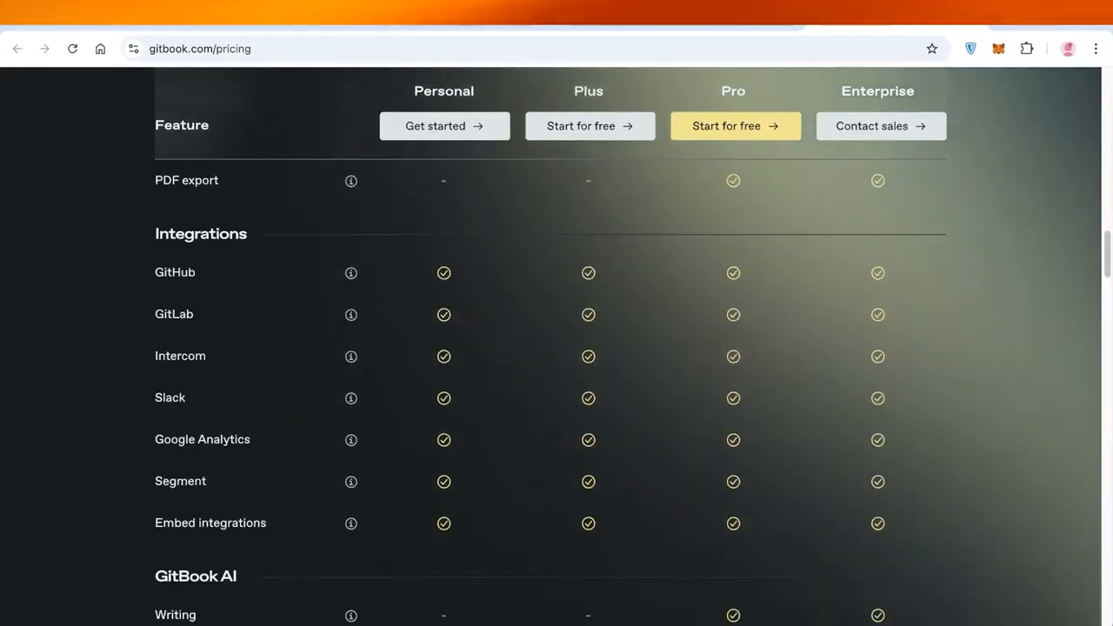
pyautogui.scroll(3)
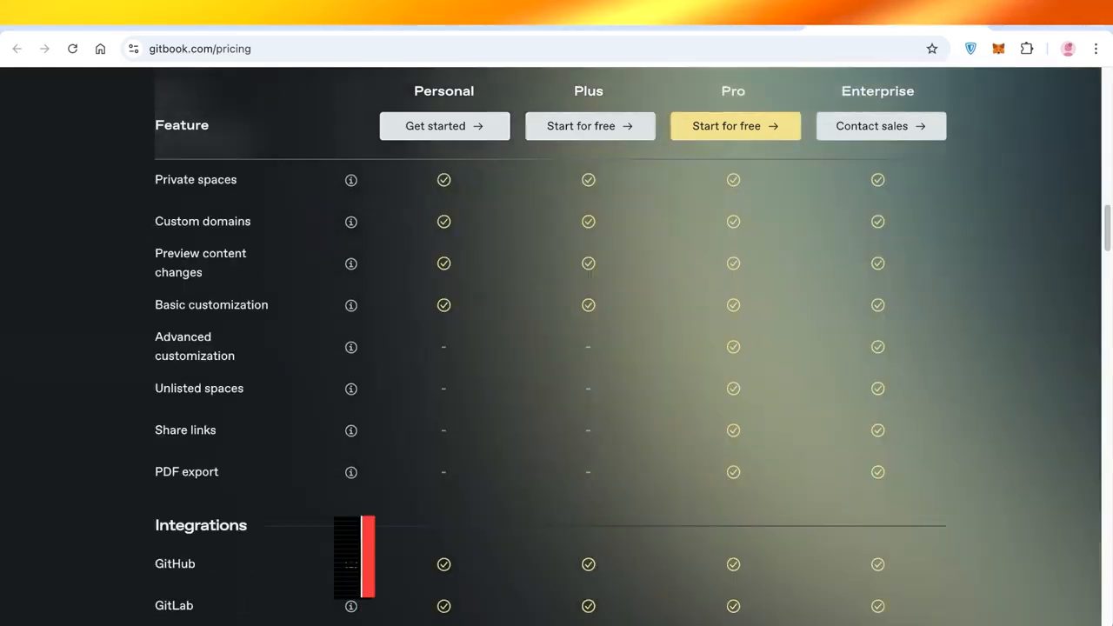
pyautogui.scroll(3)
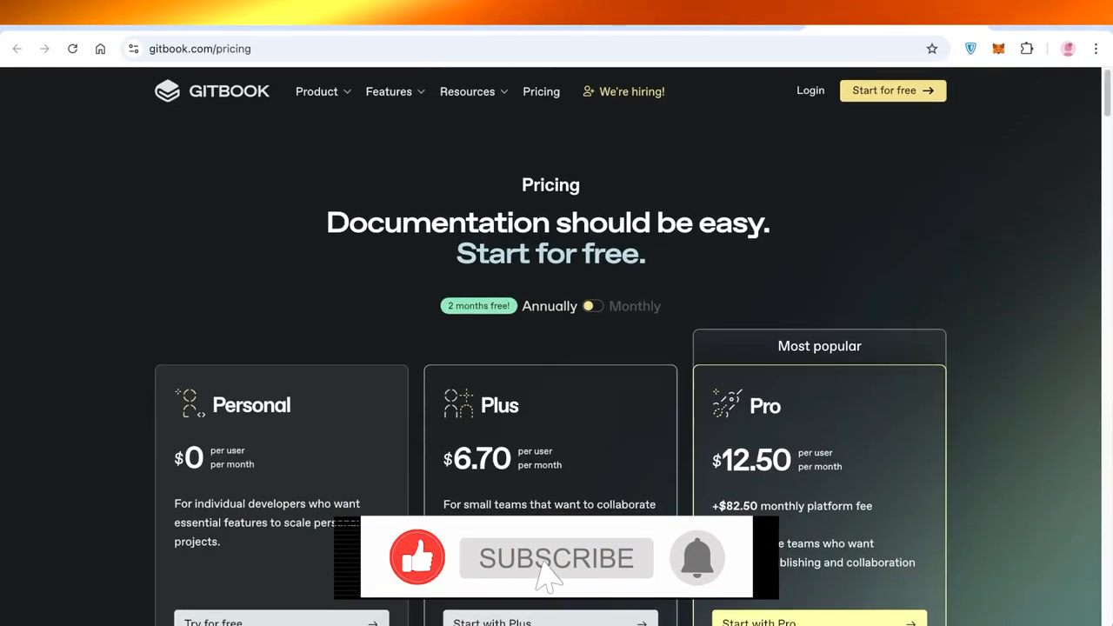